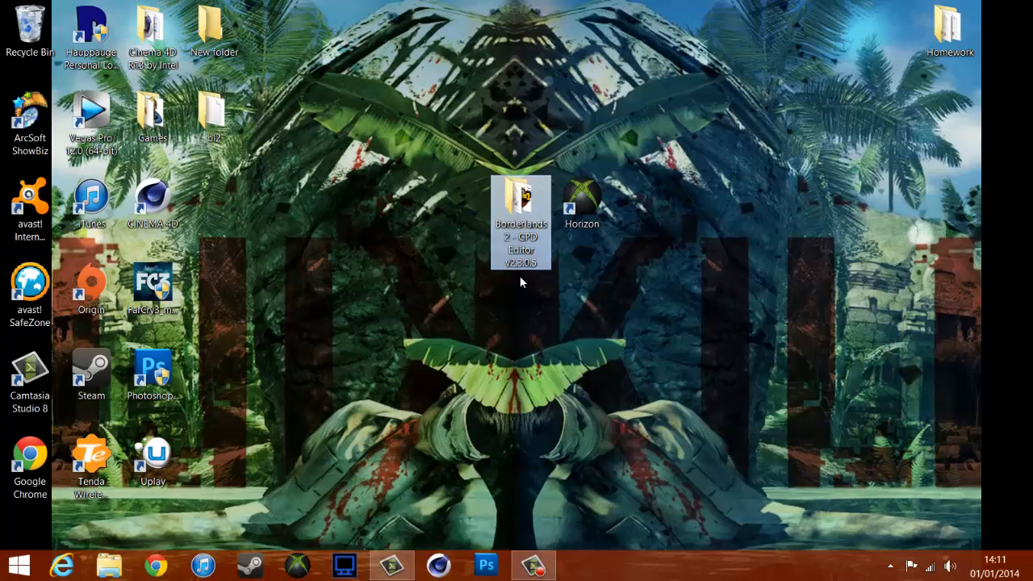
- Expand the flash drive's Gamer Profiles folder and select the 'I Am A Turd' profile
click(605, 271)
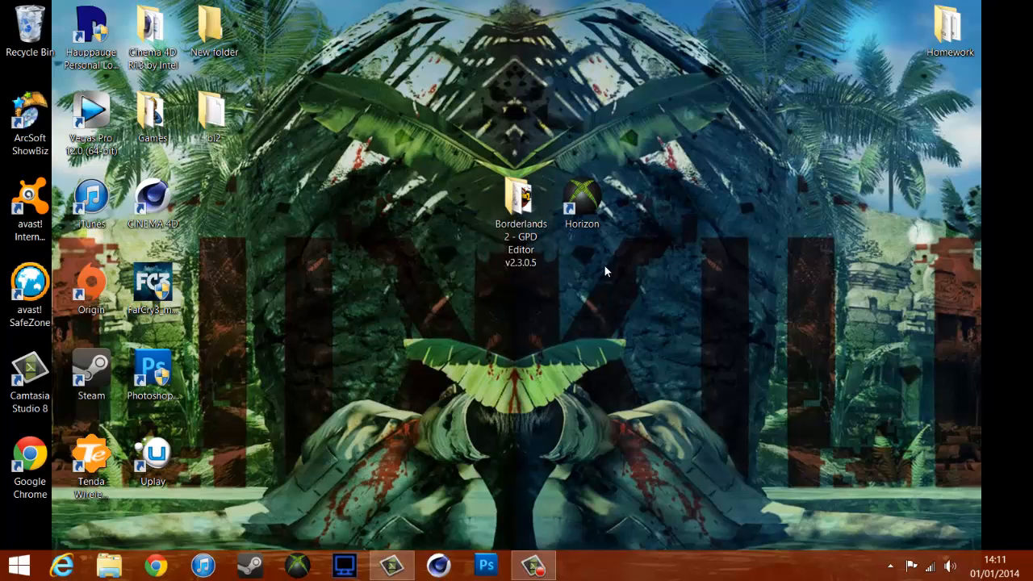
click(582, 202)
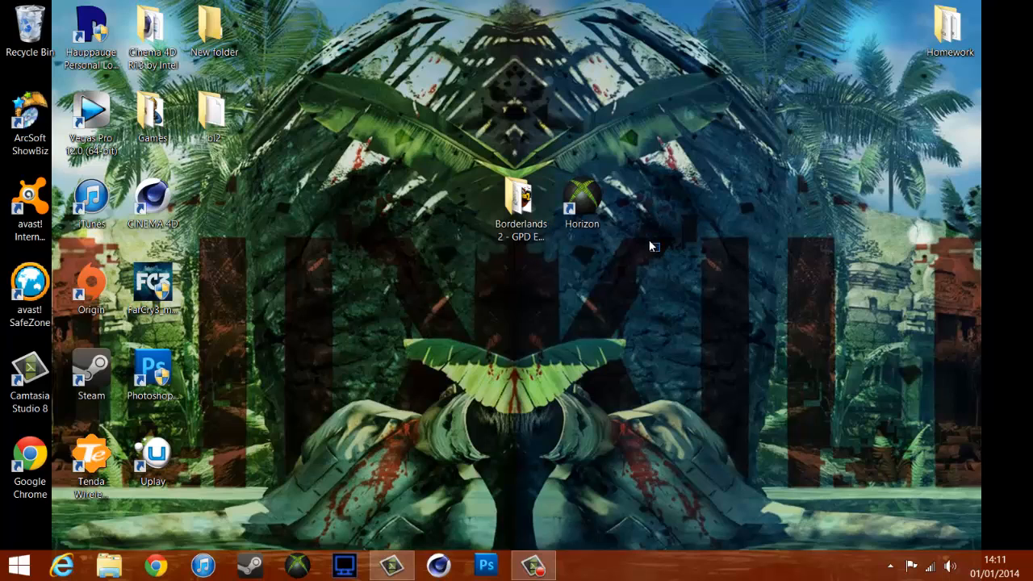
mouse_move(627, 240)
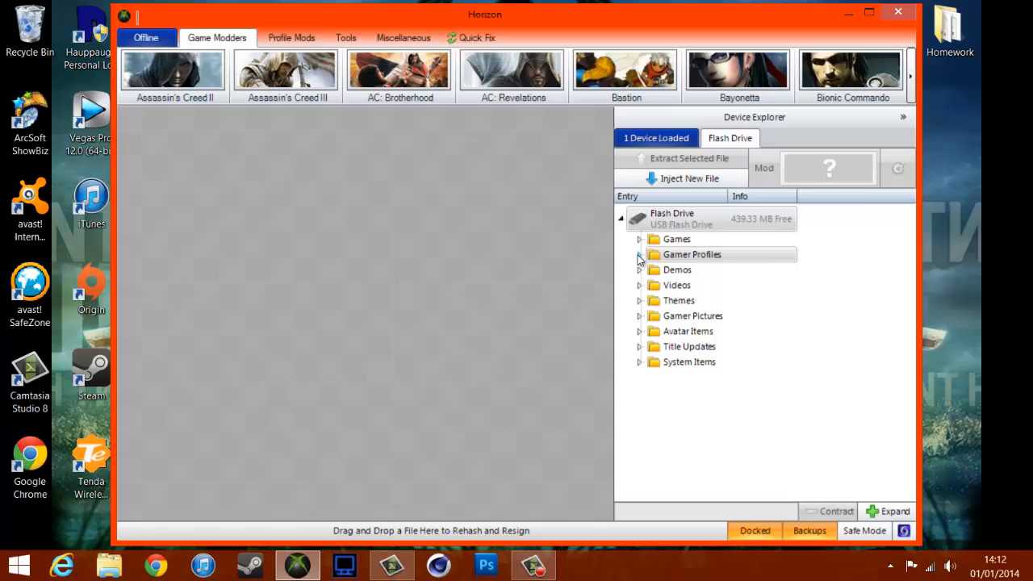
click(639, 254)
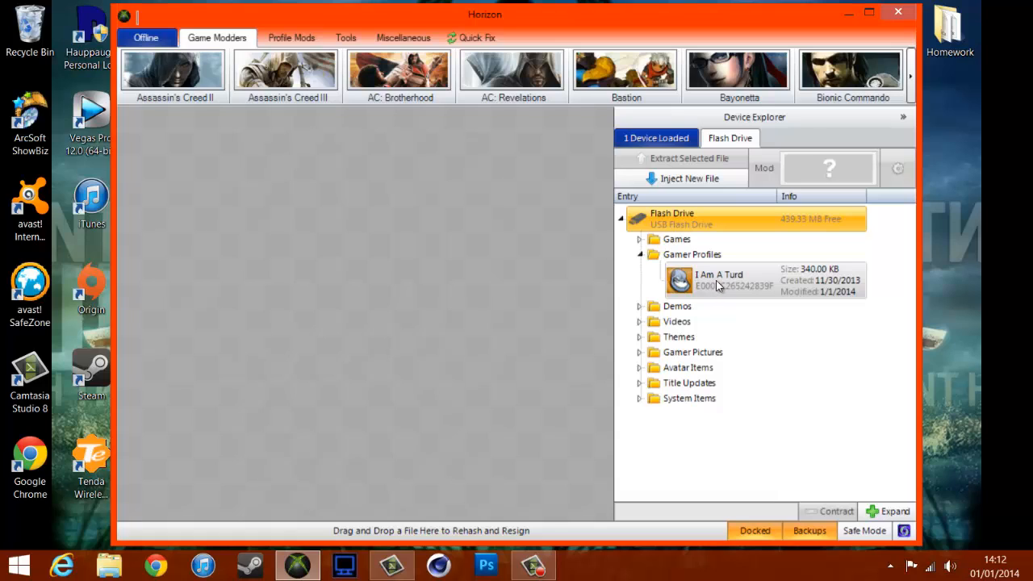
click(718, 280)
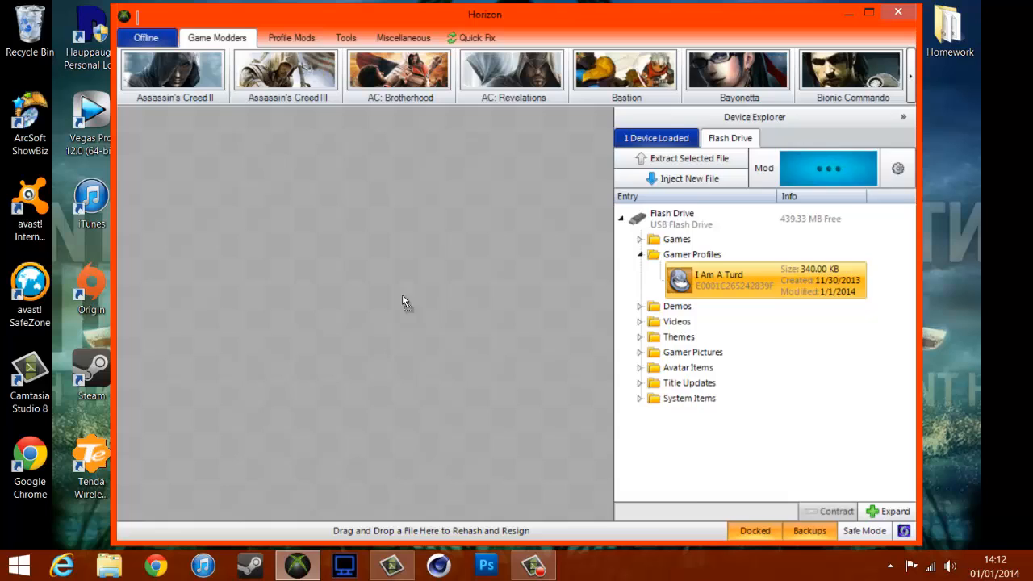
- Open the 'I Am A Turd' package, find 5454087C.gpd in its contents and extract it
double_click(718, 280)
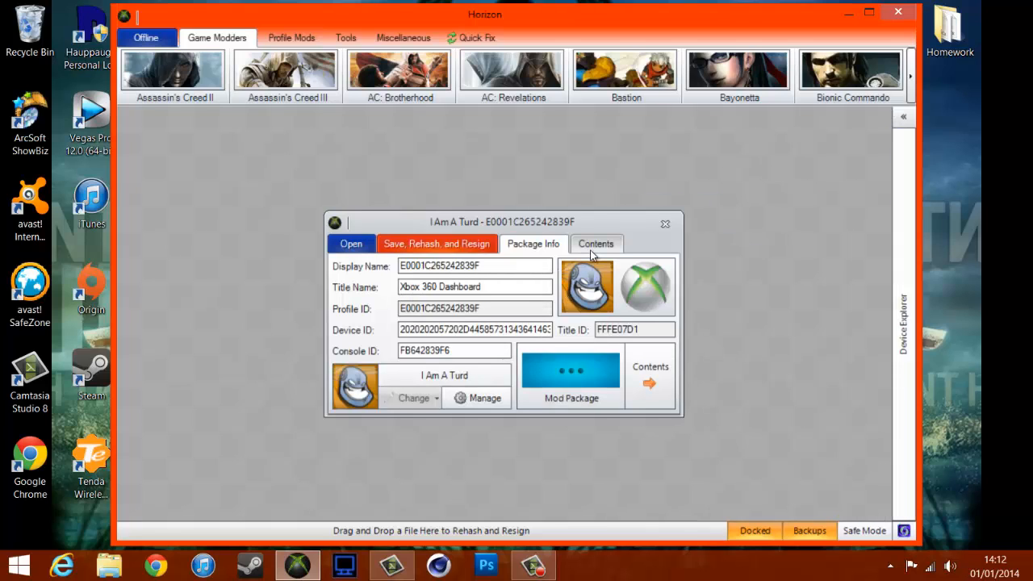
click(596, 243)
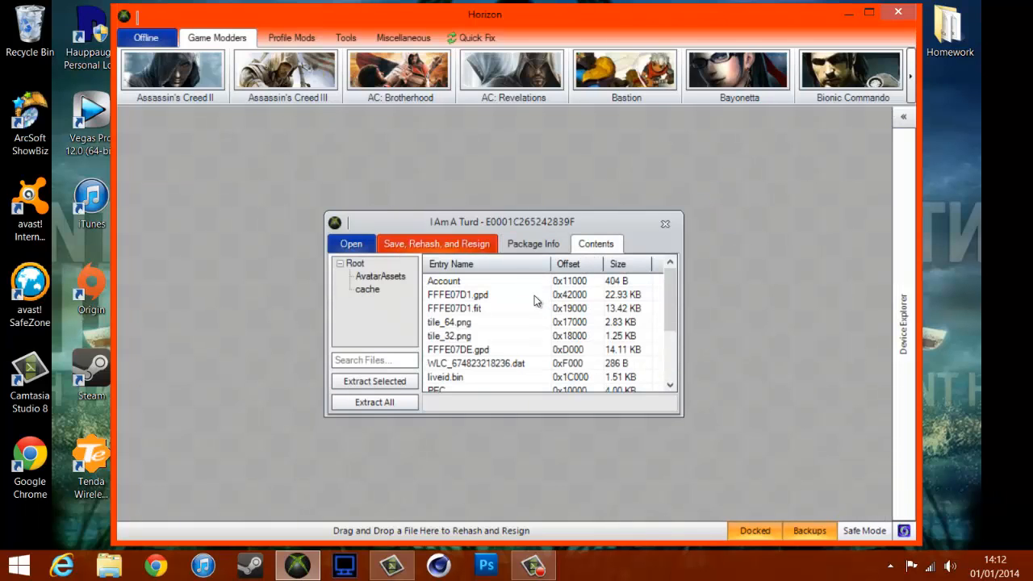
scroll(down, 3)
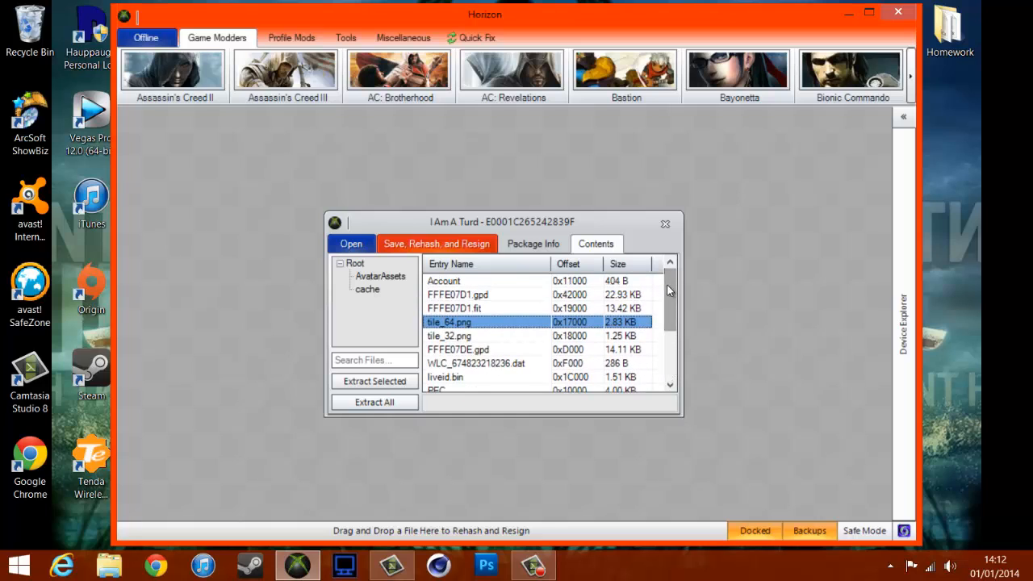
scroll(down, 3)
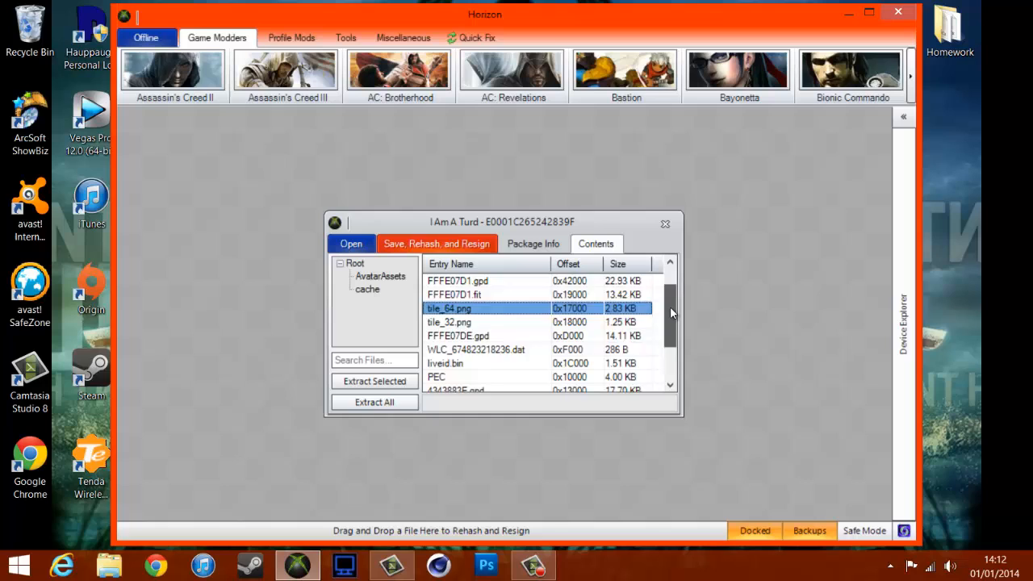
scroll(up, 3)
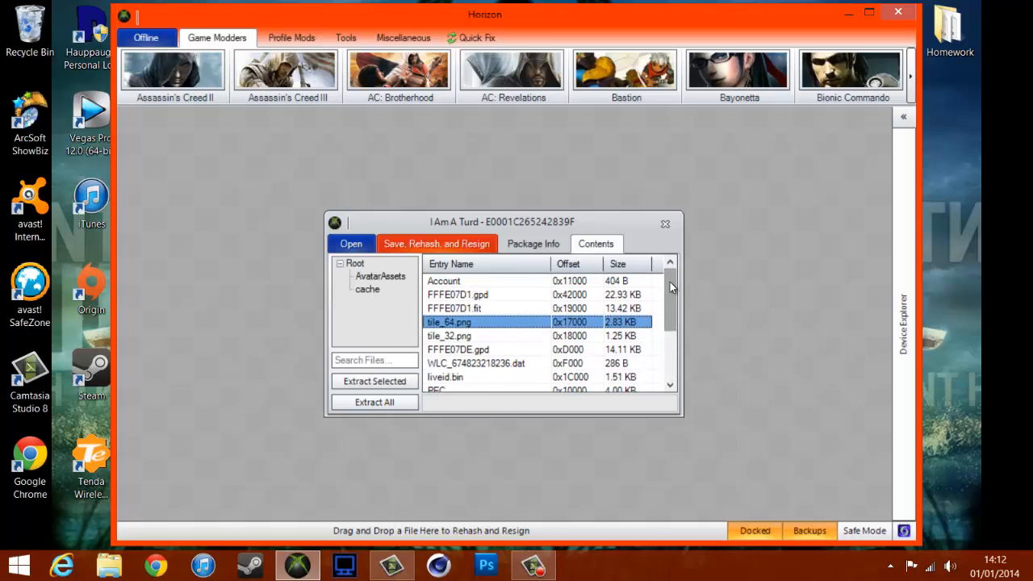
scroll(down, 3)
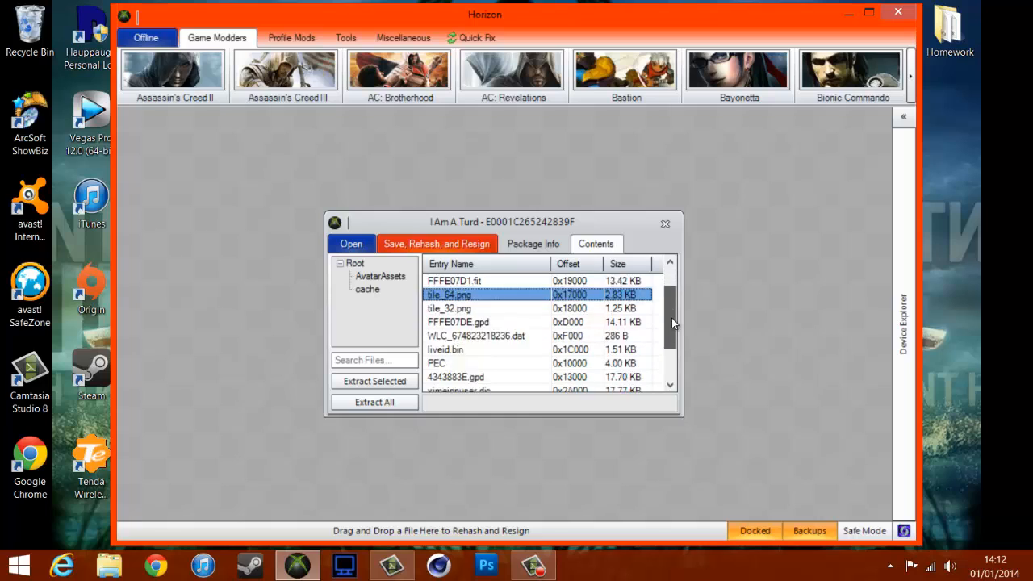
scroll(down, 3)
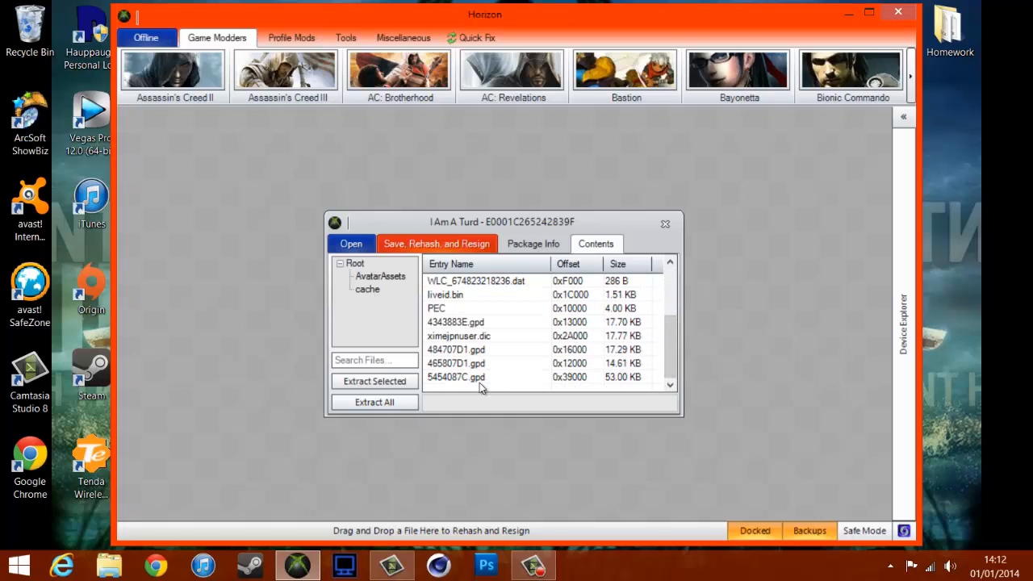
mouse_move(458, 385)
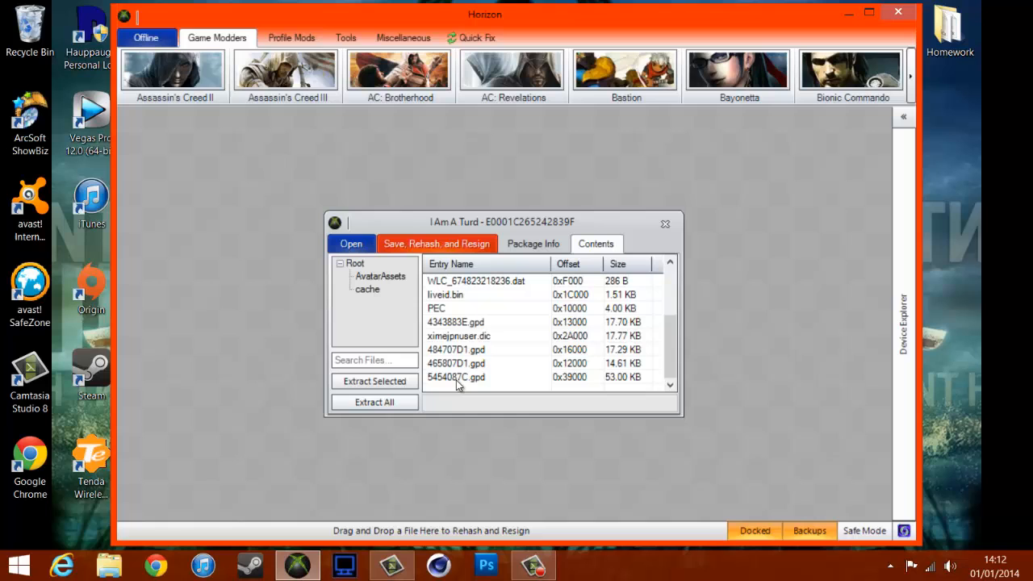
click(456, 376)
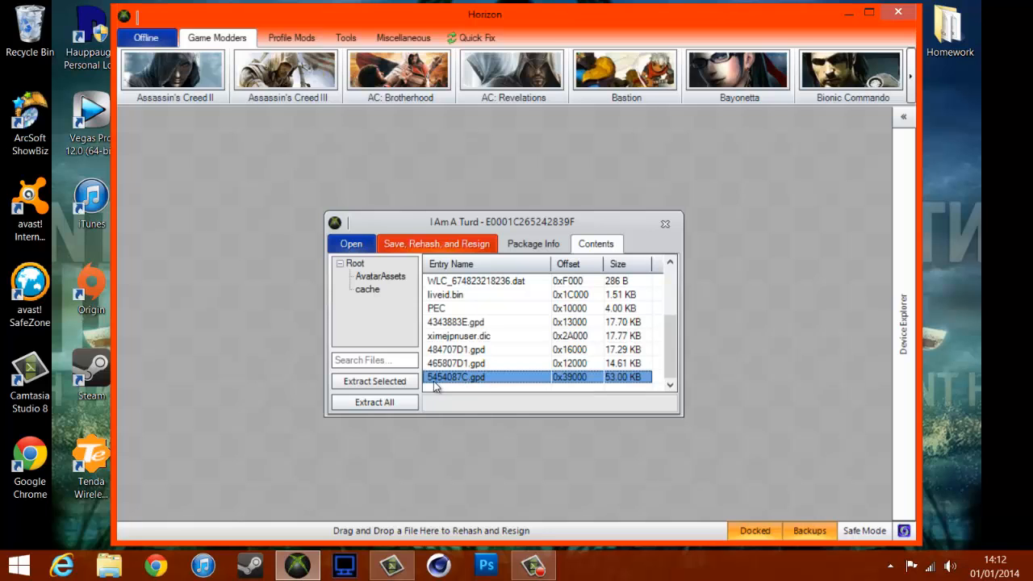
click(373, 380)
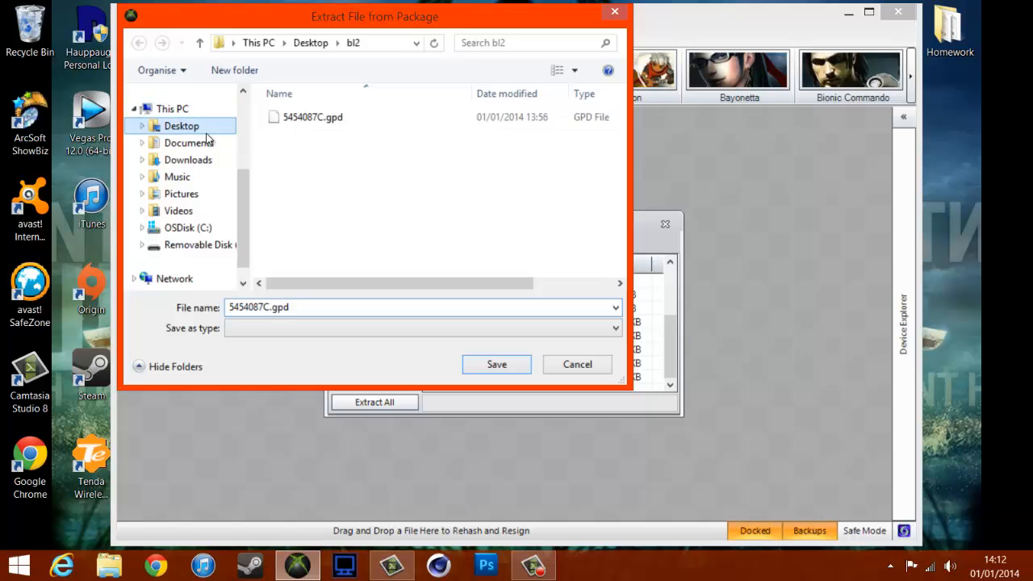
- Save 5454087C.gpd into Desktop\bl2, dismiss the success message, and close the package window
click(497, 364)
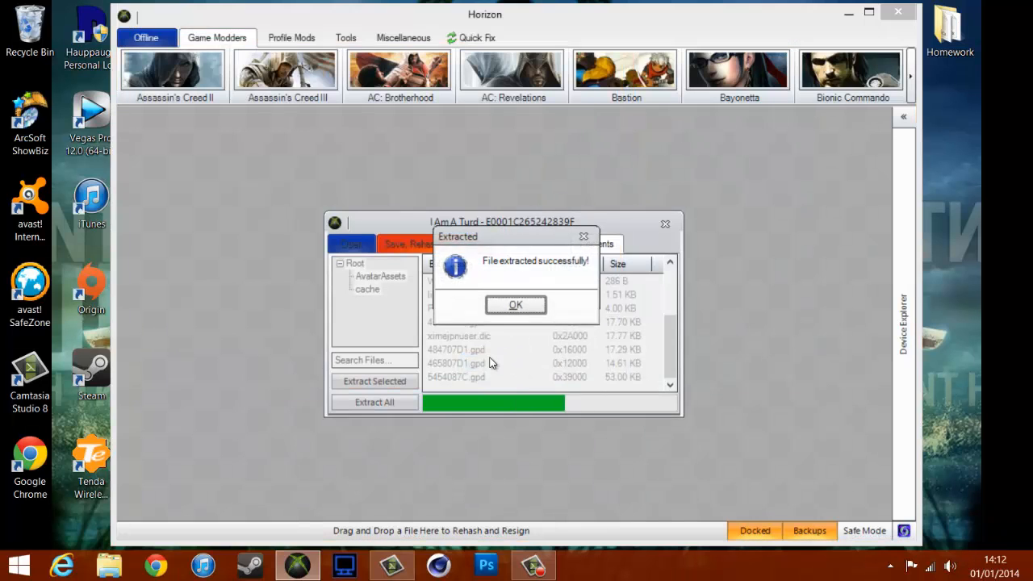
click(515, 304)
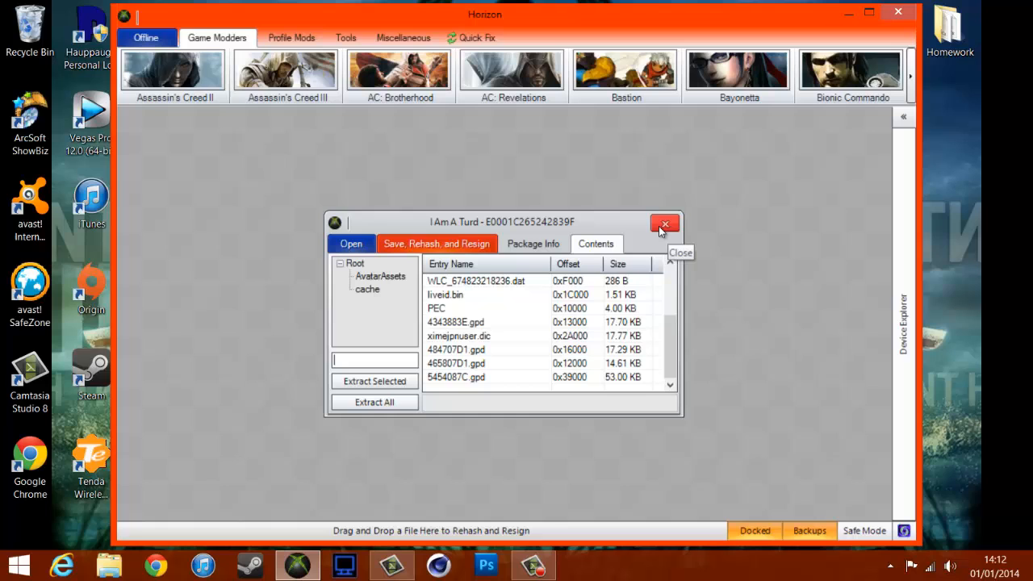
click(664, 223)
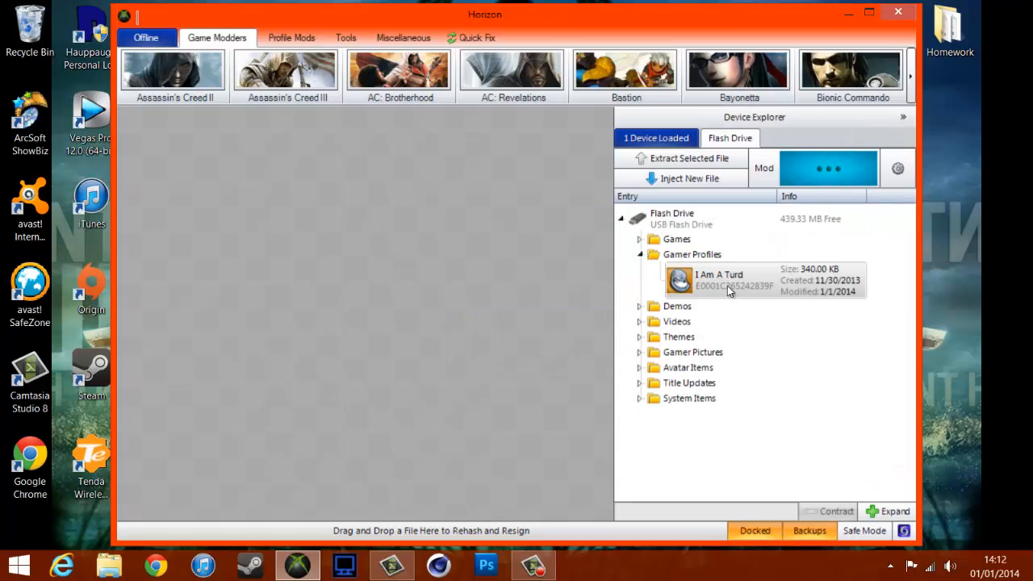
click(730, 280)
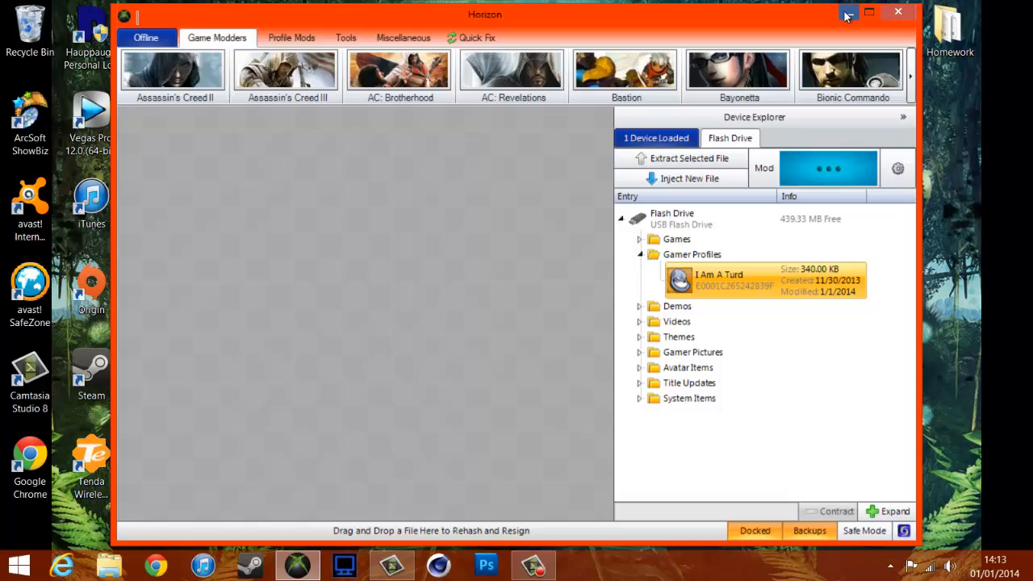
- Minimize Horizon and select Borderlands 2 - GPD Editor.exe inside the GPD Editor v2.3.0.5 folder
click(869, 11)
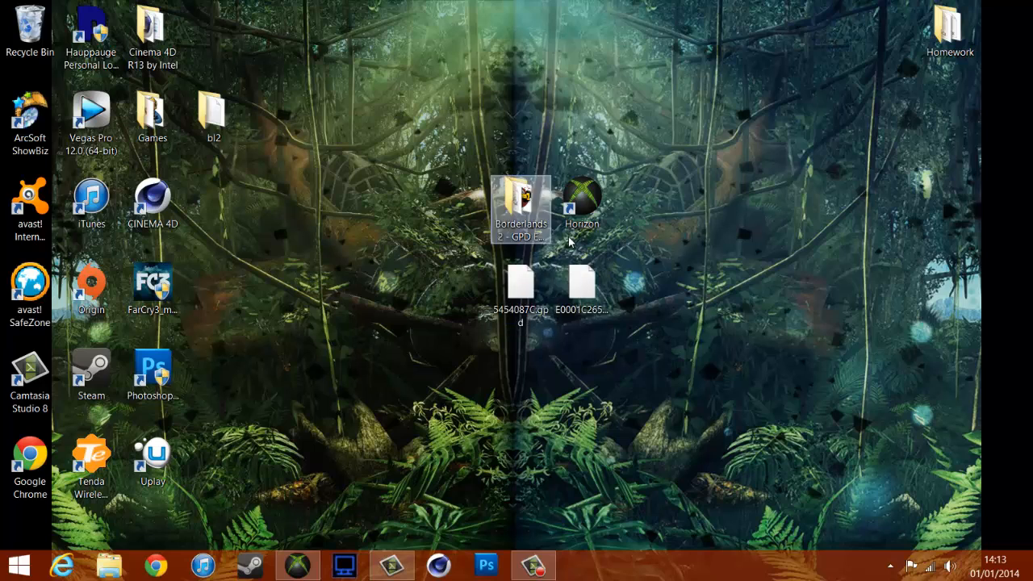
double_click(521, 202)
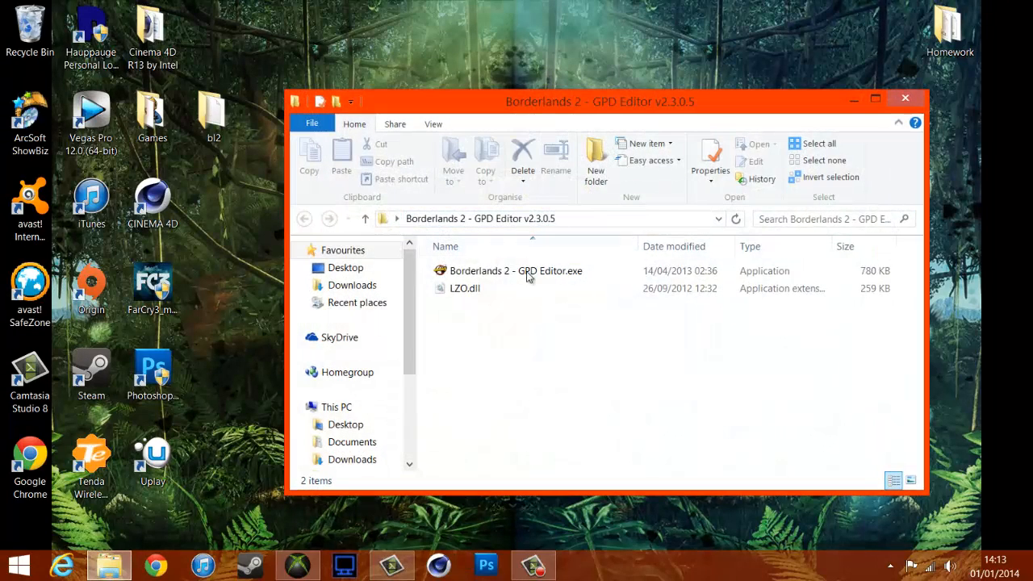
click(516, 270)
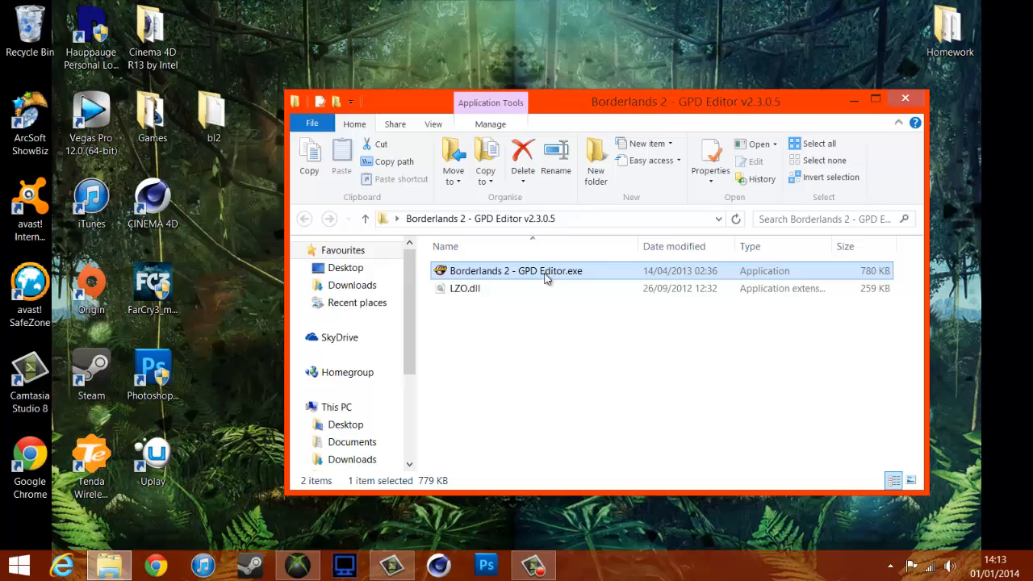
- Launch the GPD Editor, move its window aside, and choose File > Open
double_click(517, 270)
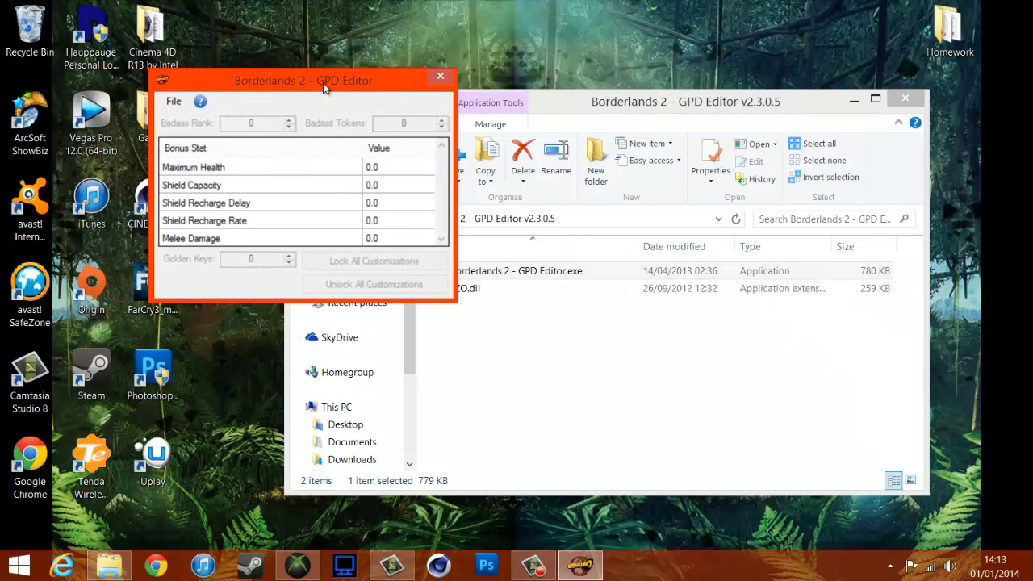
drag(303, 80, 410, 67)
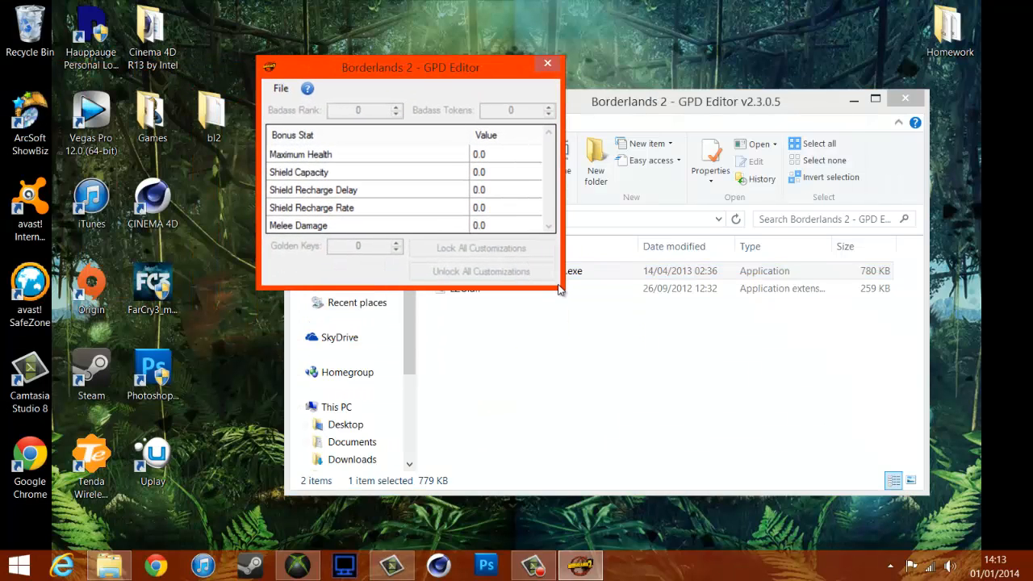
click(280, 88)
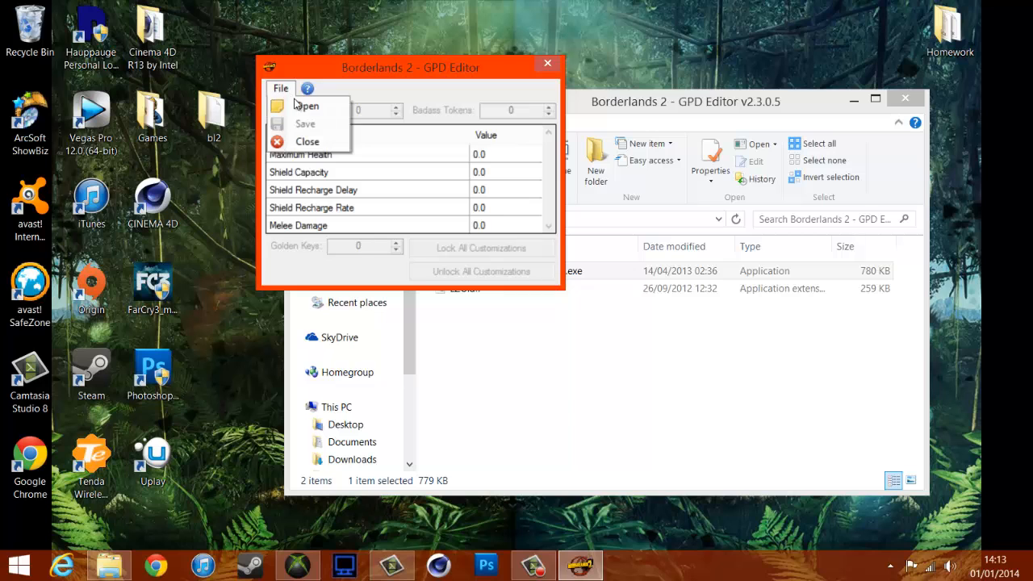
click(305, 106)
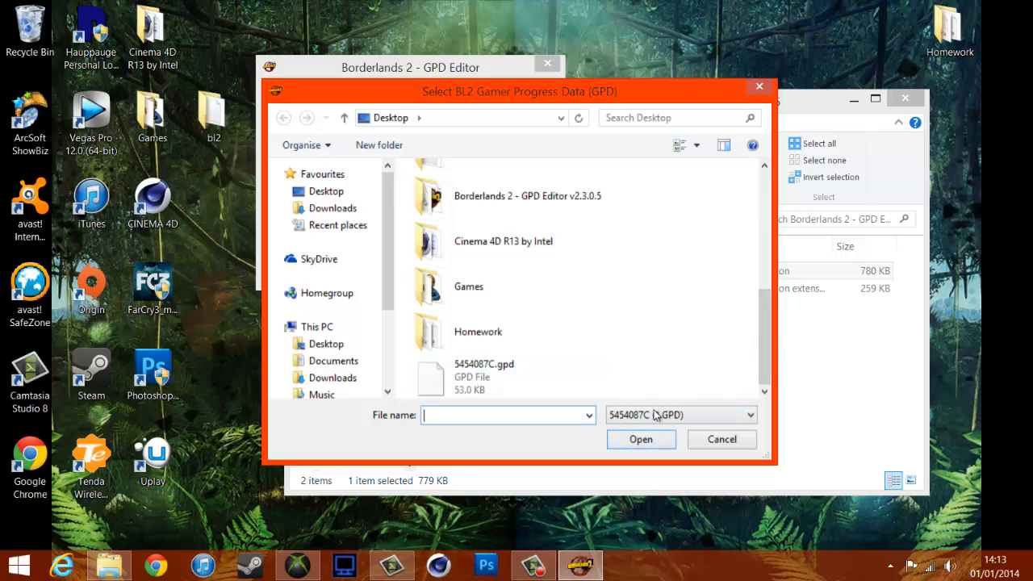
click(748, 415)
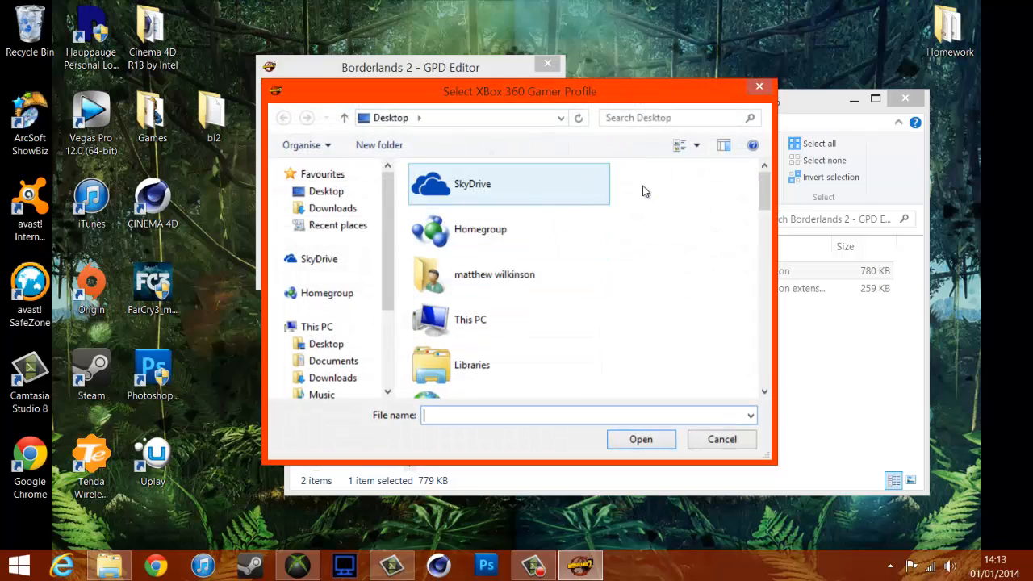
scroll(down, 3)
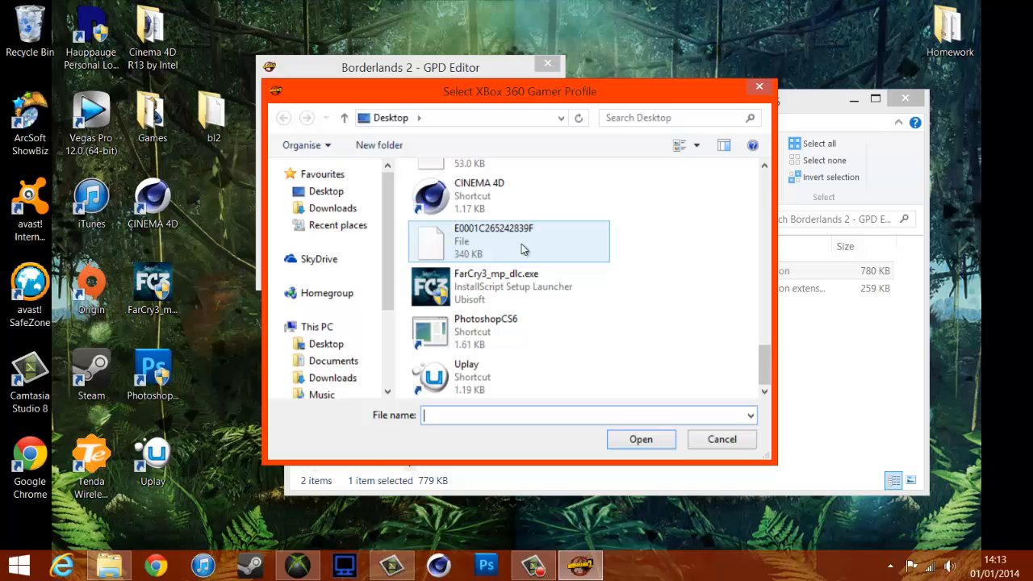
mouse_move(520, 246)
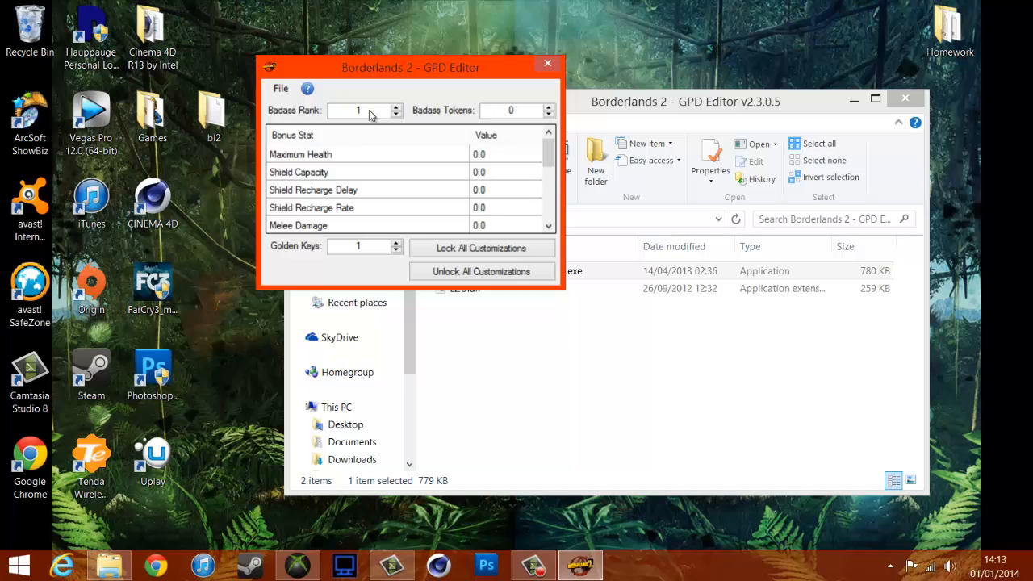
mouse_move(410, 131)
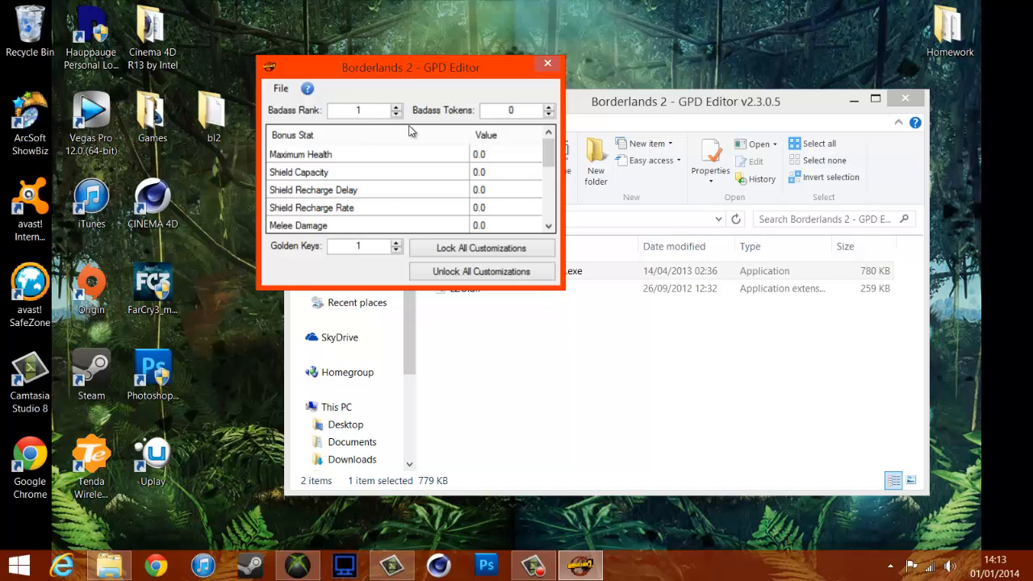
mouse_move(431, 134)
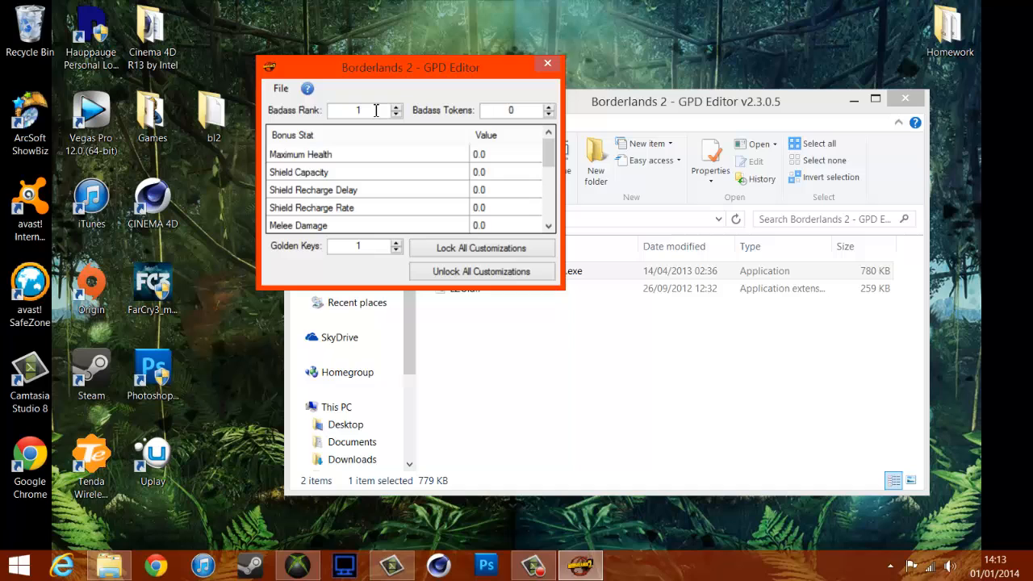
text(38465384)
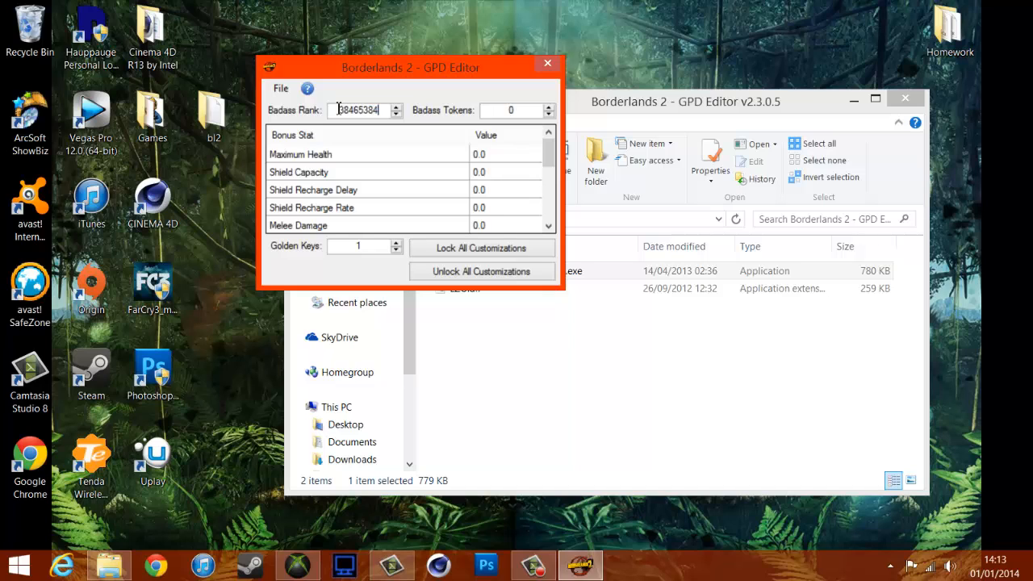
text(6538475634985)
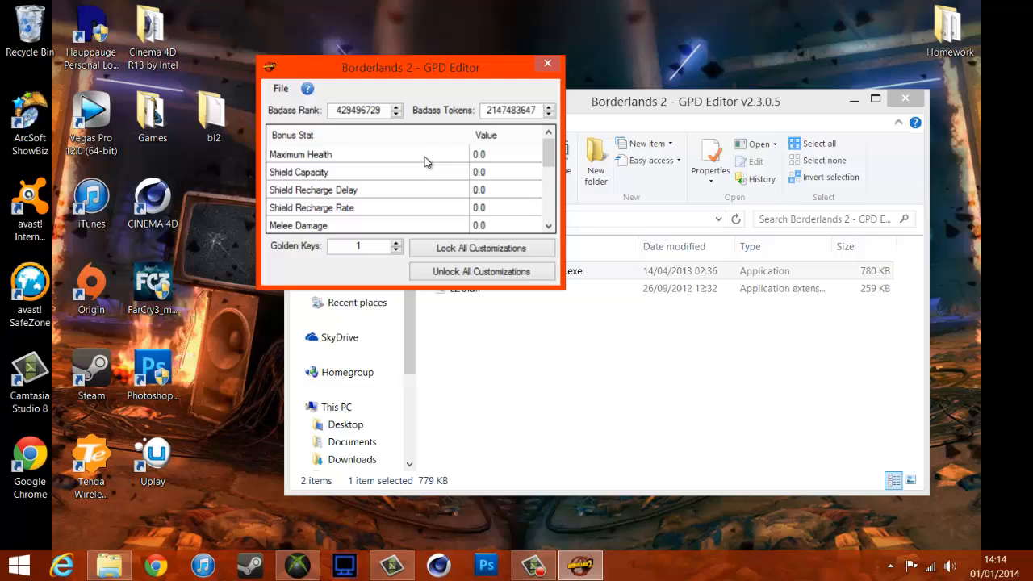
- Edit the Maximum Health and Shield Capacity values, bringing the bonus stats to 9,975,792.3
scroll(down, 3)
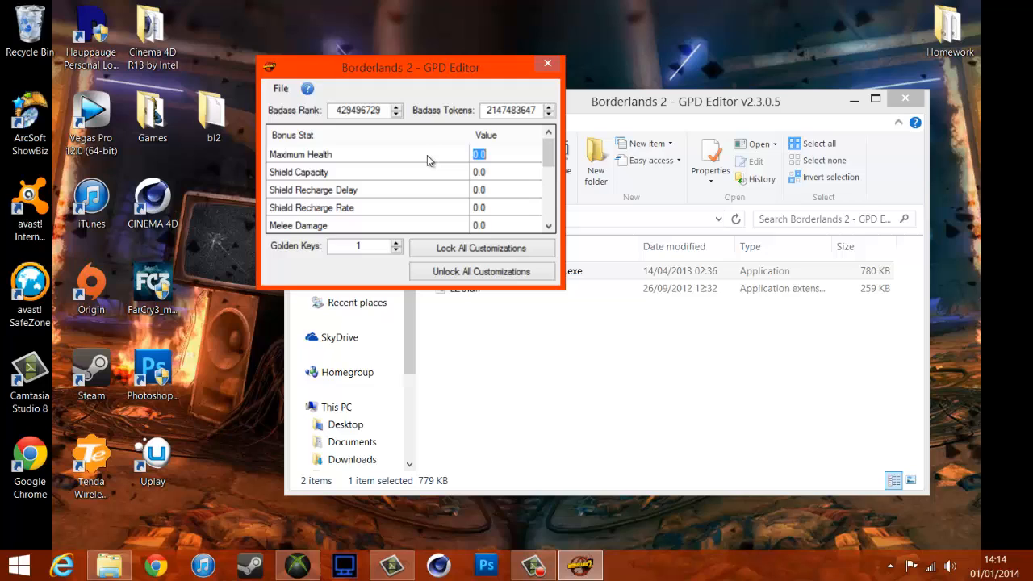
text(999)
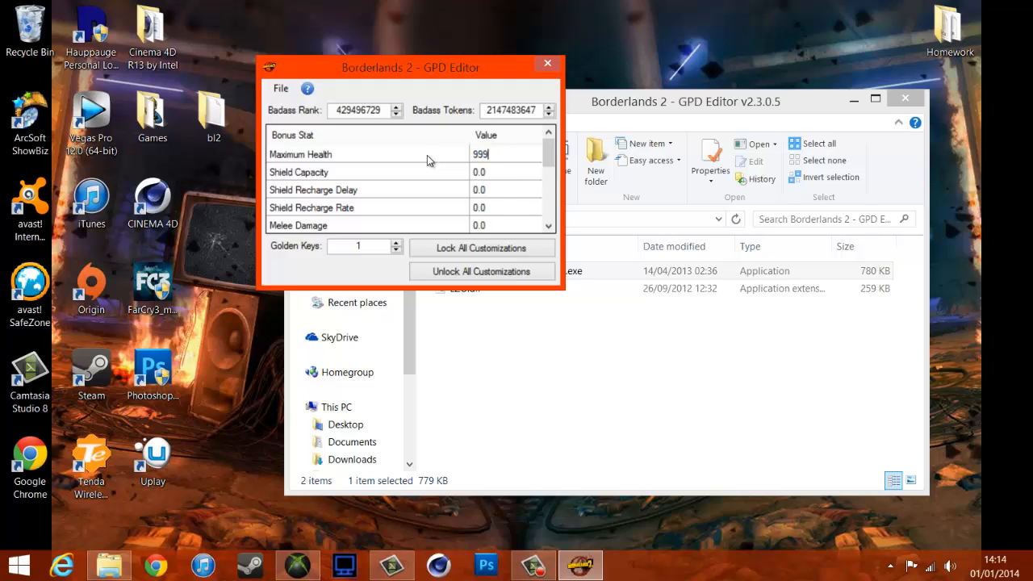
text(9999)
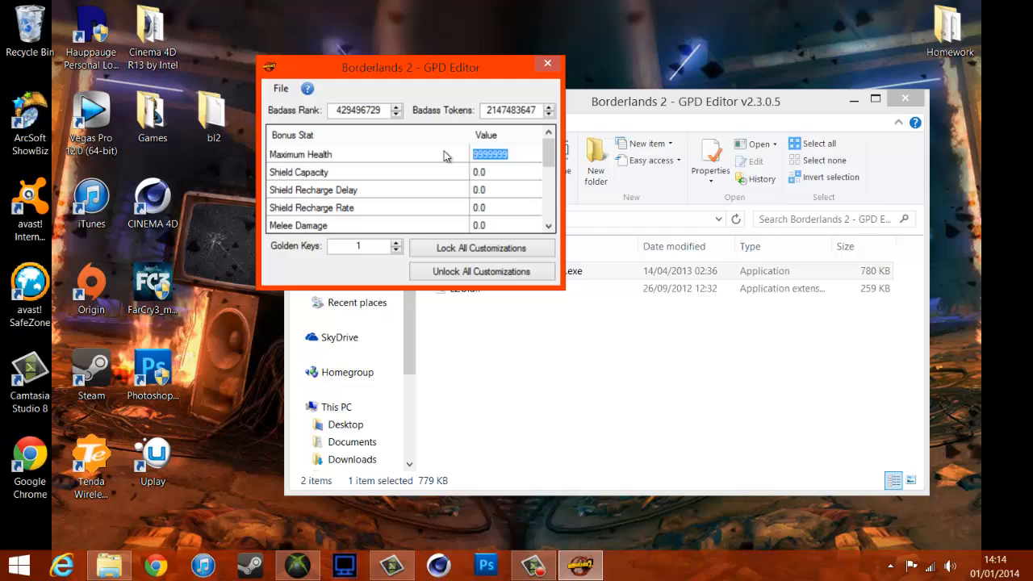
click(501, 172)
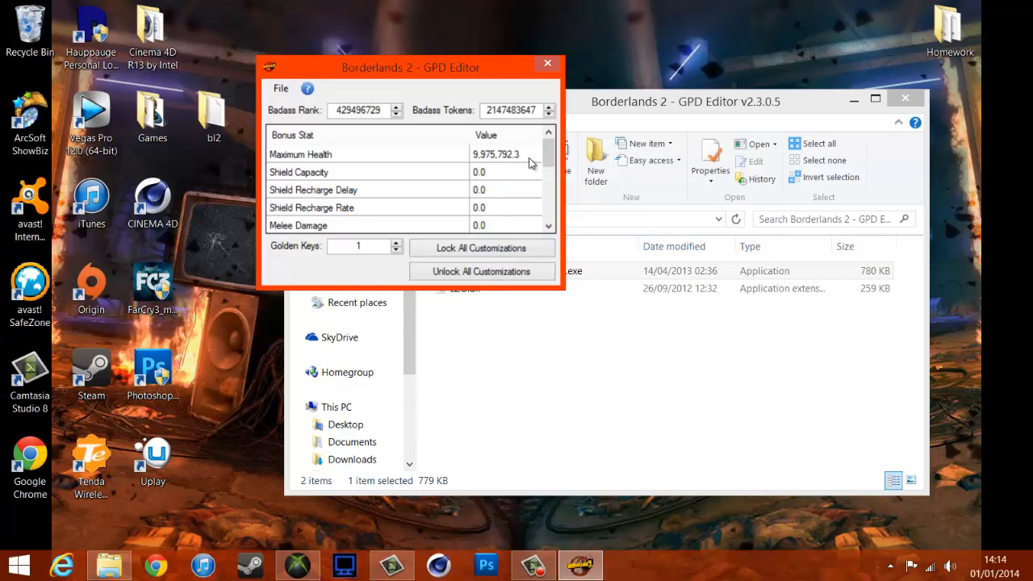
double_click(495, 154)
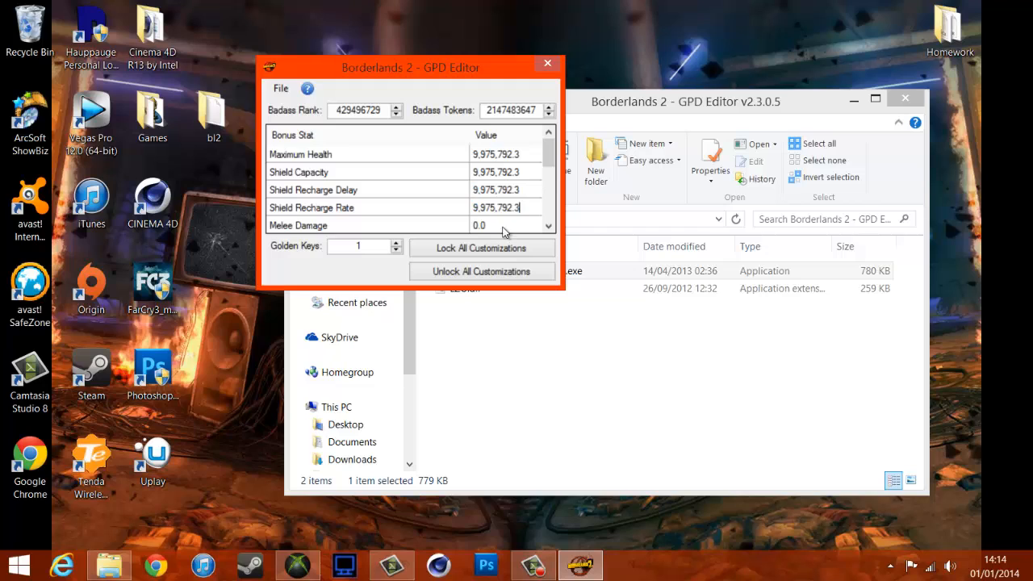
scroll(down, 3)
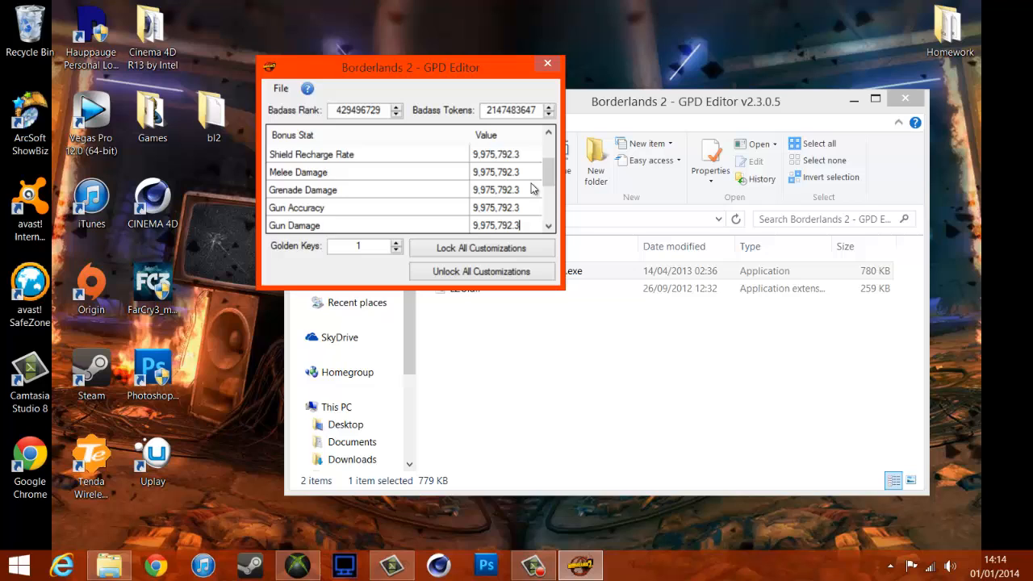
scroll(down, 3)
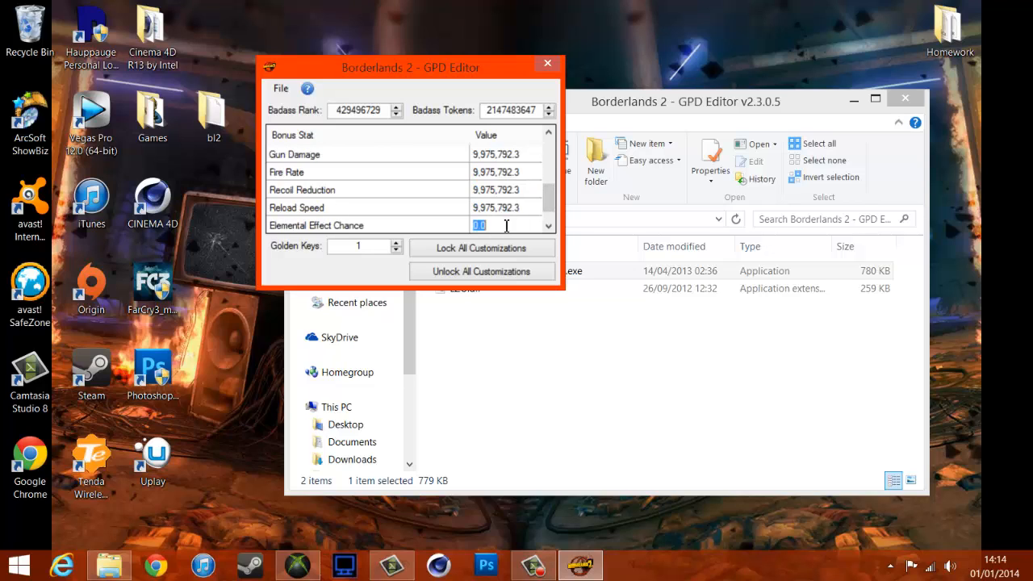
scroll(down, 3)
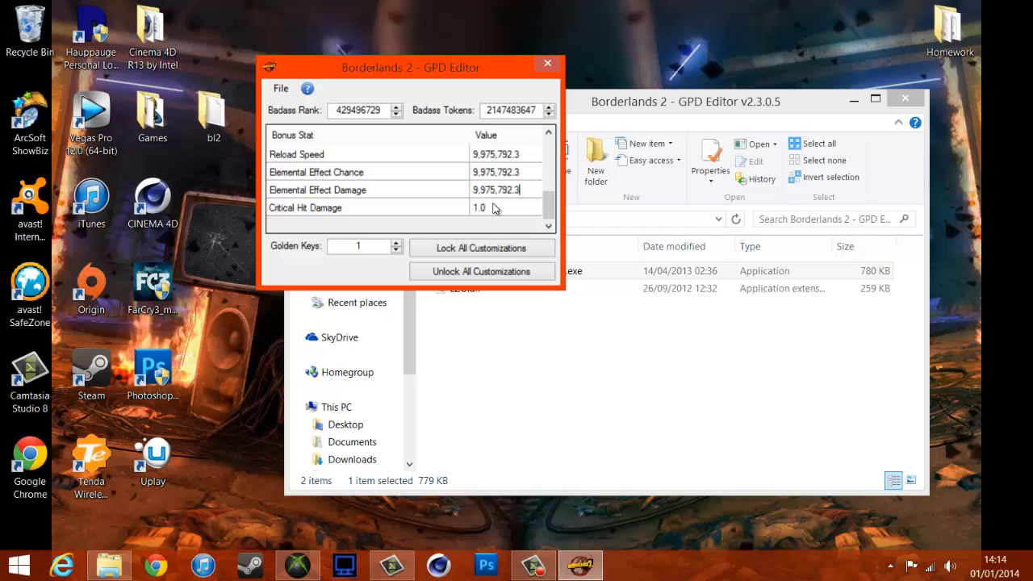
scroll(up, 3)
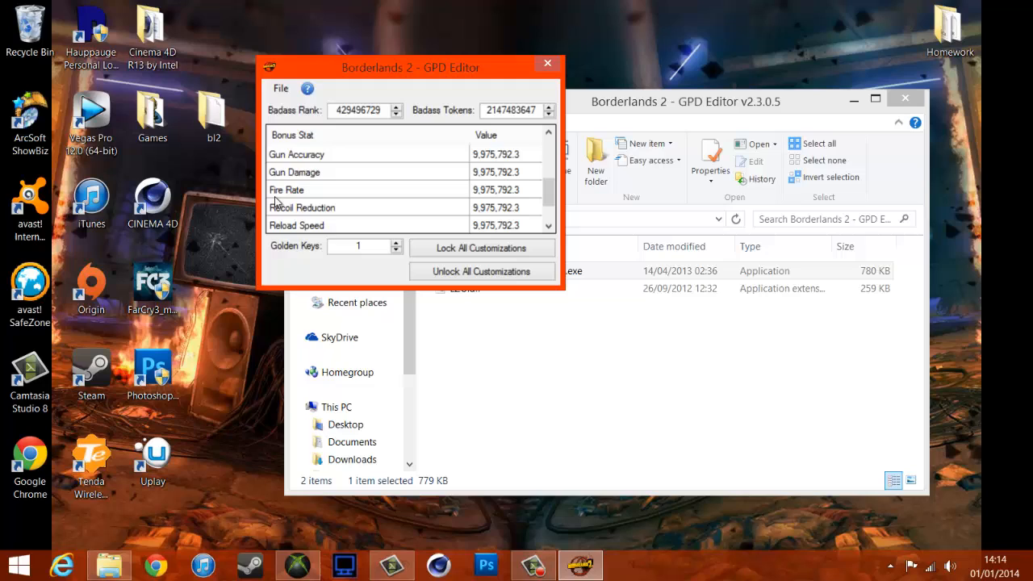
mouse_move(486, 199)
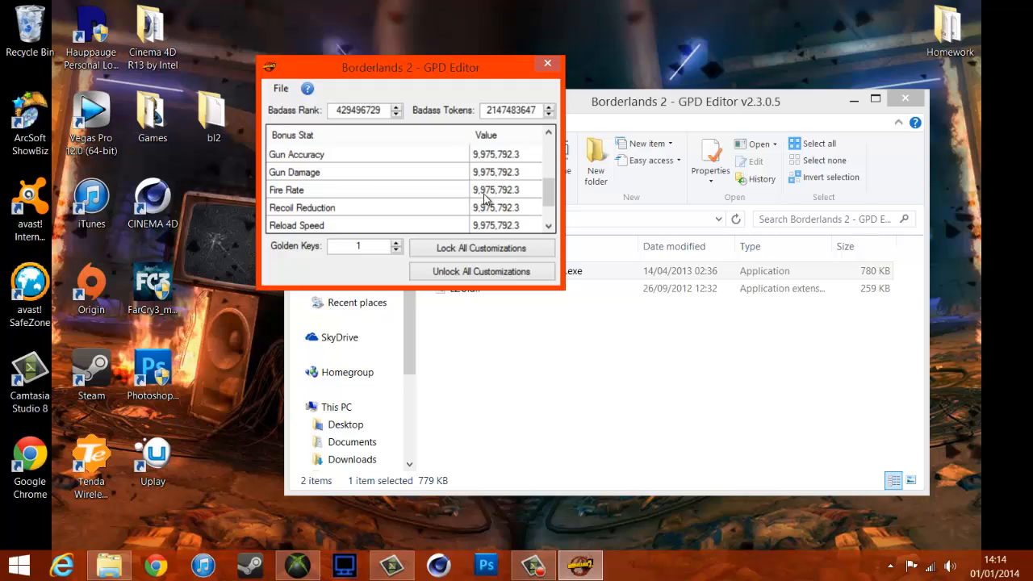
mouse_move(491, 200)
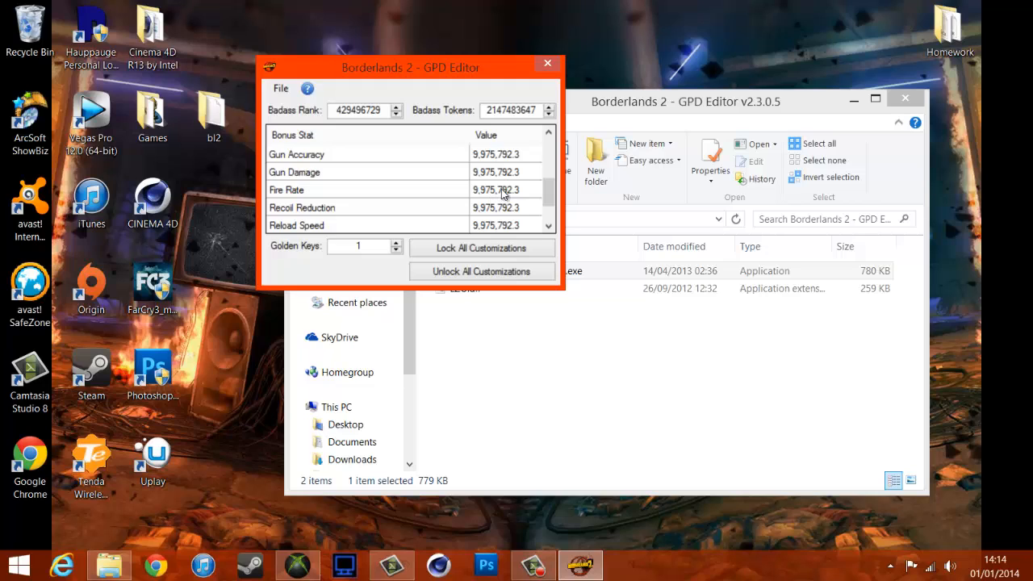
- Change the Fire Rate bonus value to 9000 and scroll further down the stat list
double_click(496, 189)
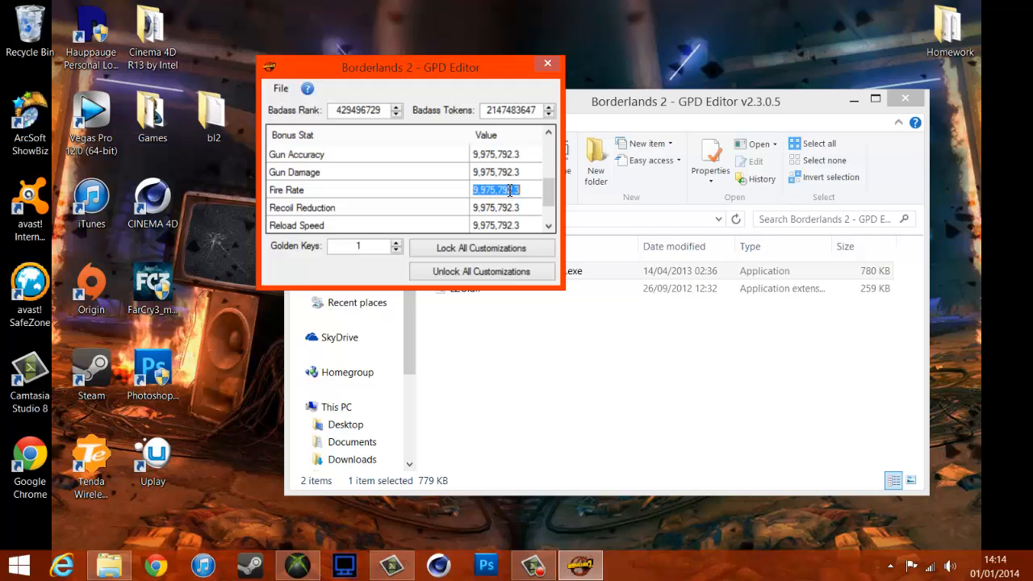
text(9000)
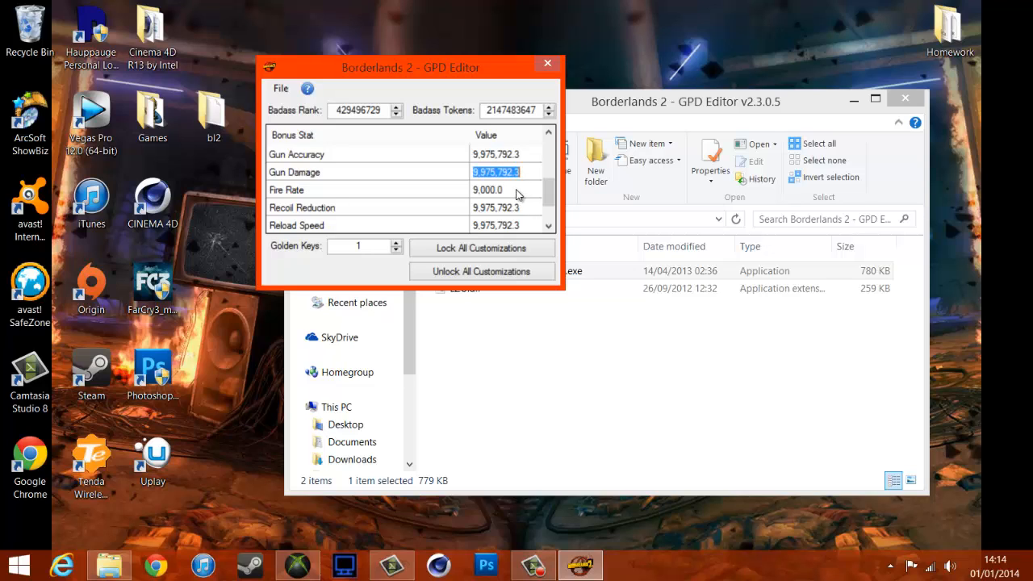
scroll(down, 3)
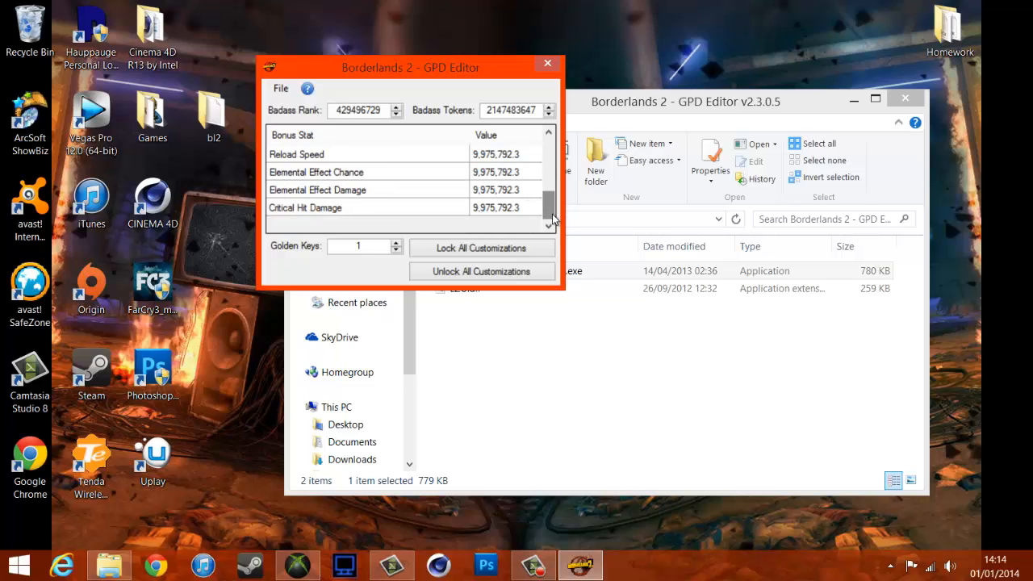
- Replace the Golden Keys count with 859683 and commit it, which clamps it to 65280
triple_click(359, 247)
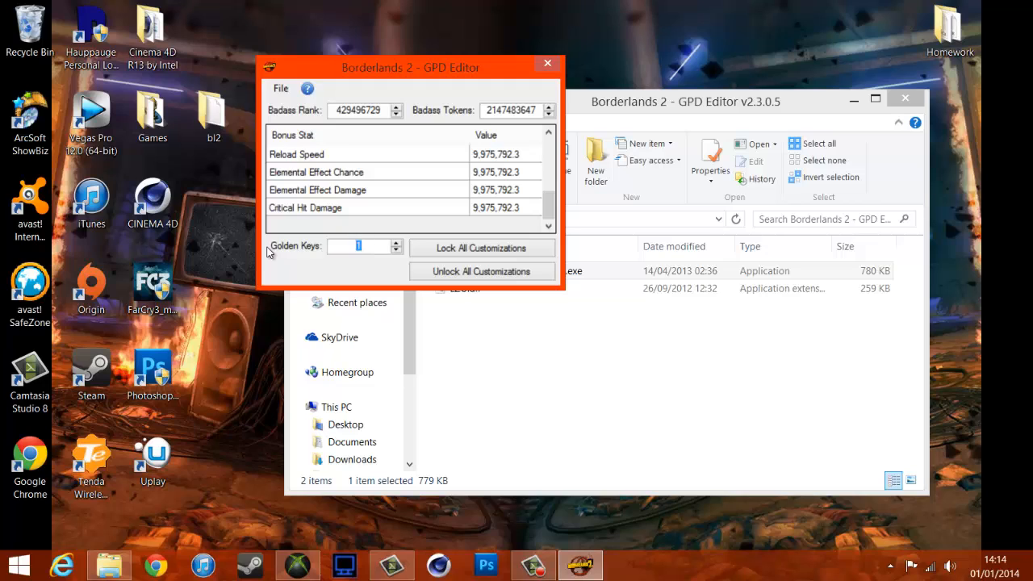
text(859683)
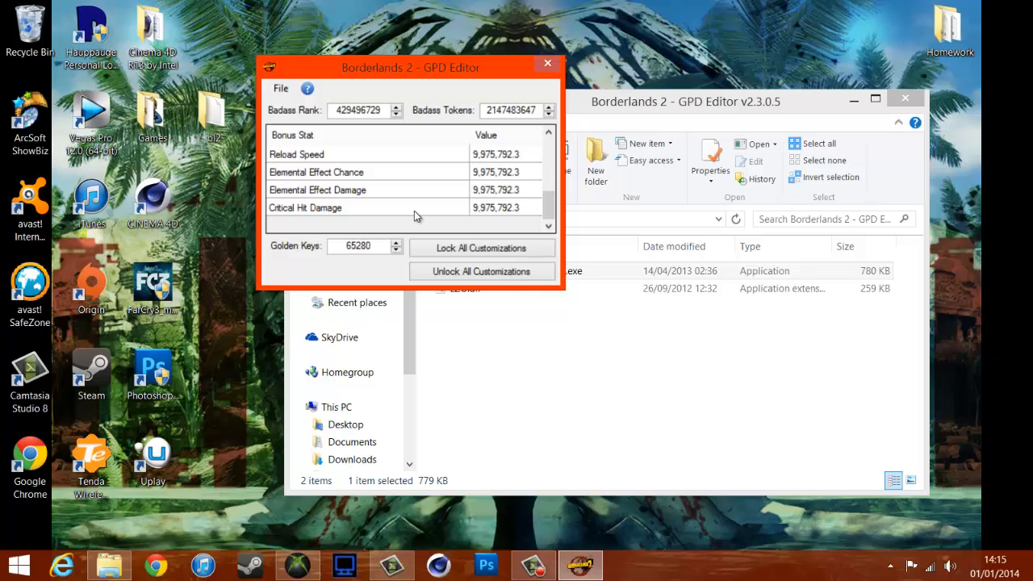
click(363, 246)
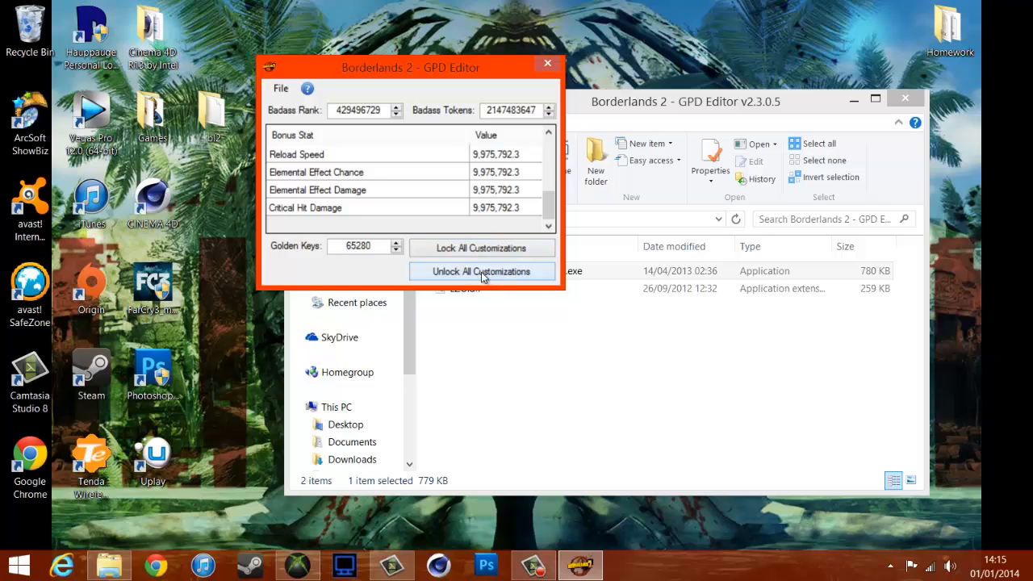
mouse_move(496, 269)
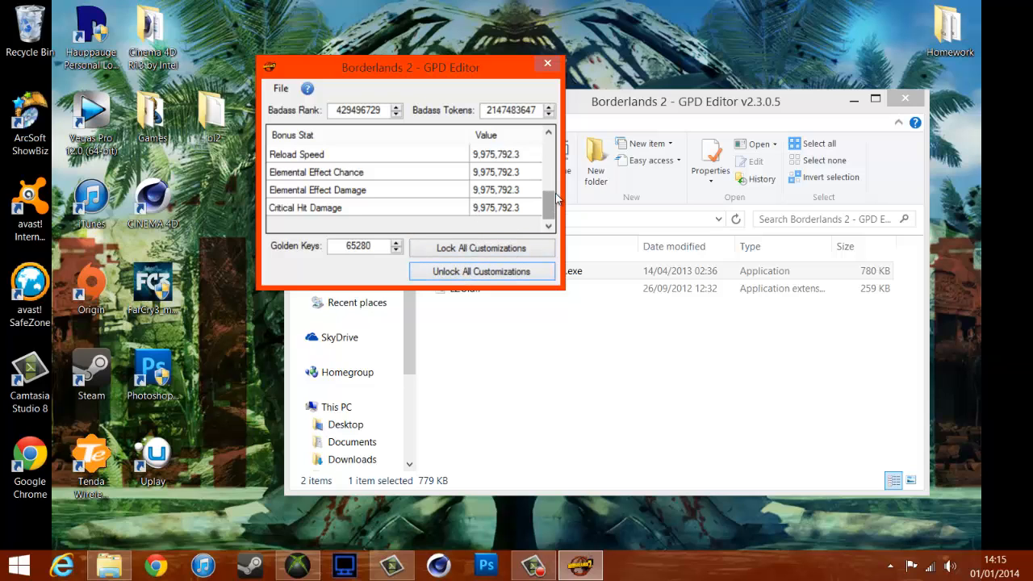
- Close the Borderlands 2 GPD Editor after unlocking all customizations, returning to the desktop
scroll(down, 3)
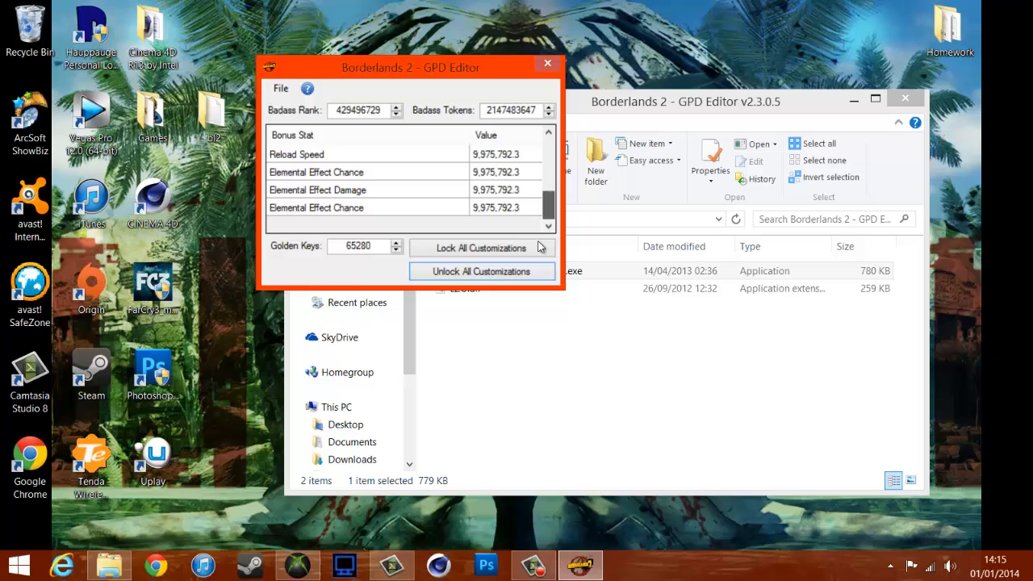
click(280, 88)
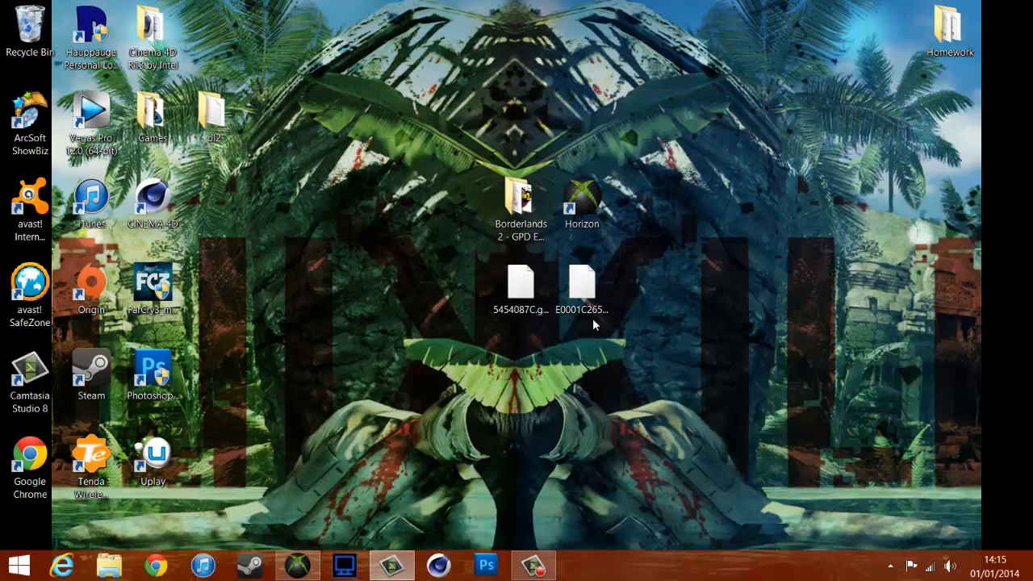
- Launch Horizon and open the gamer profile package to the 5454087C.gpd entry
double_click(581, 201)
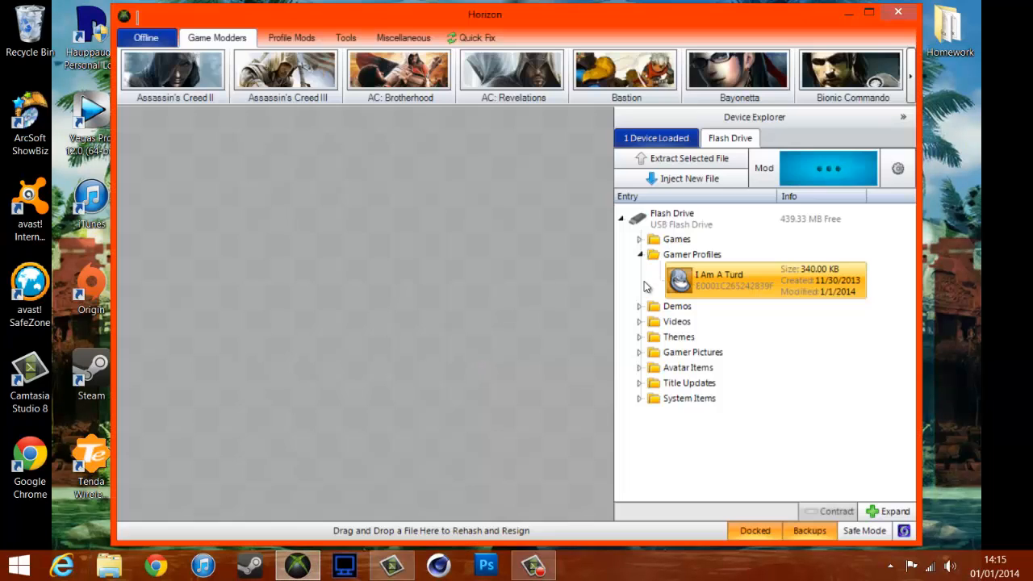
double_click(718, 280)
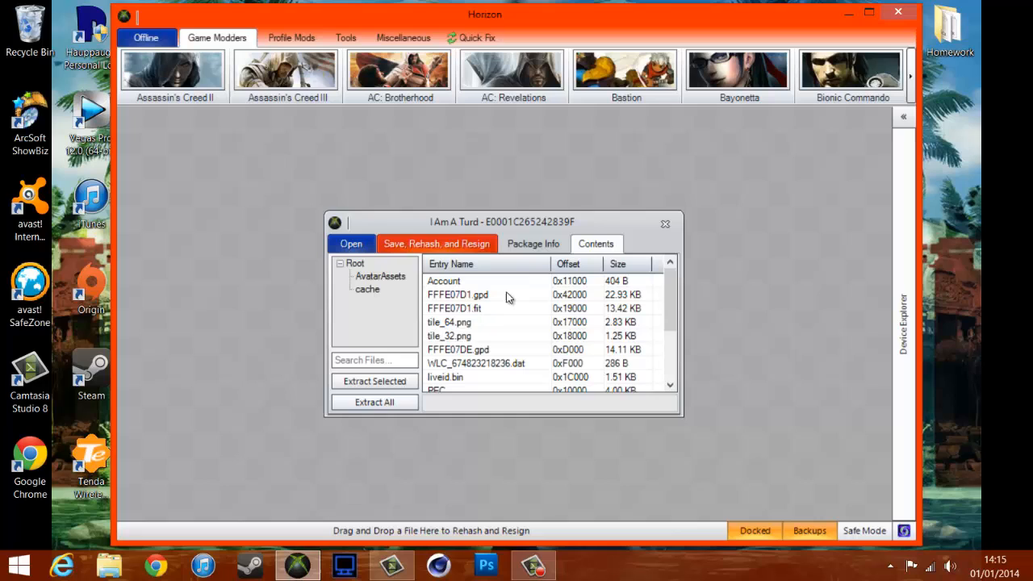
scroll(down, 3)
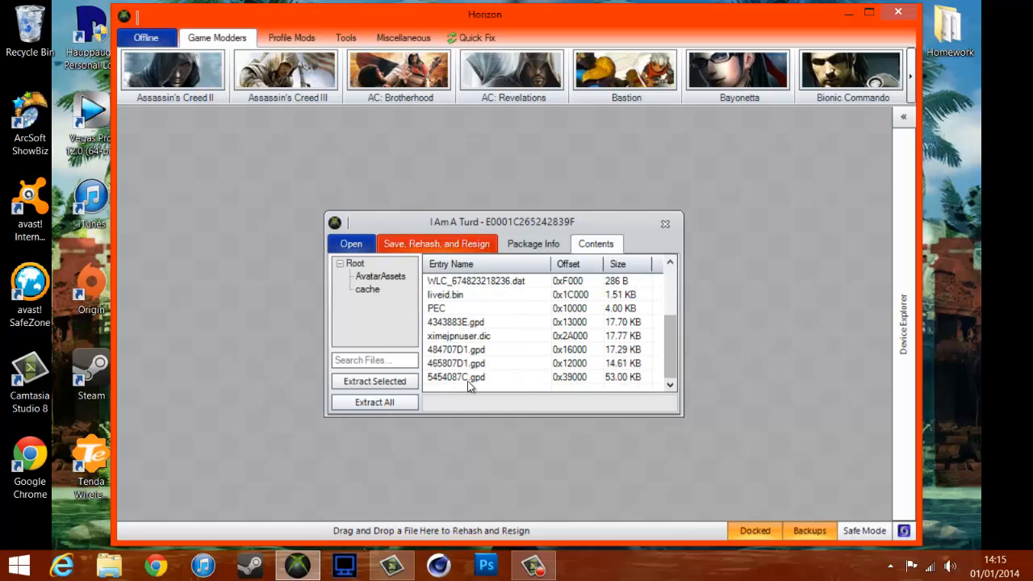
right_click(456, 377)
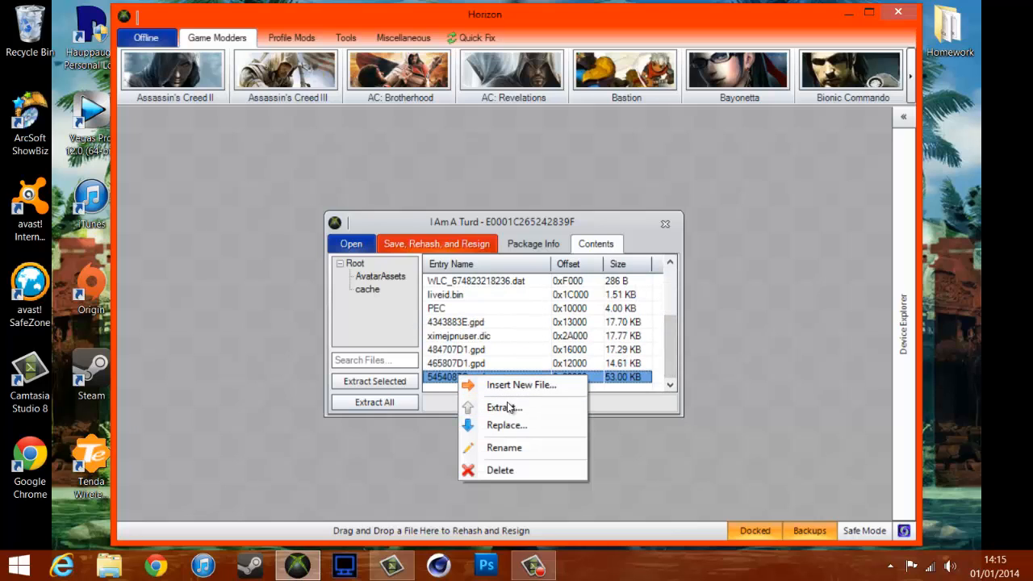
- Replace 5454087C.gpd with the edited desktop copy, confirm the resign, and close the package
click(505, 426)
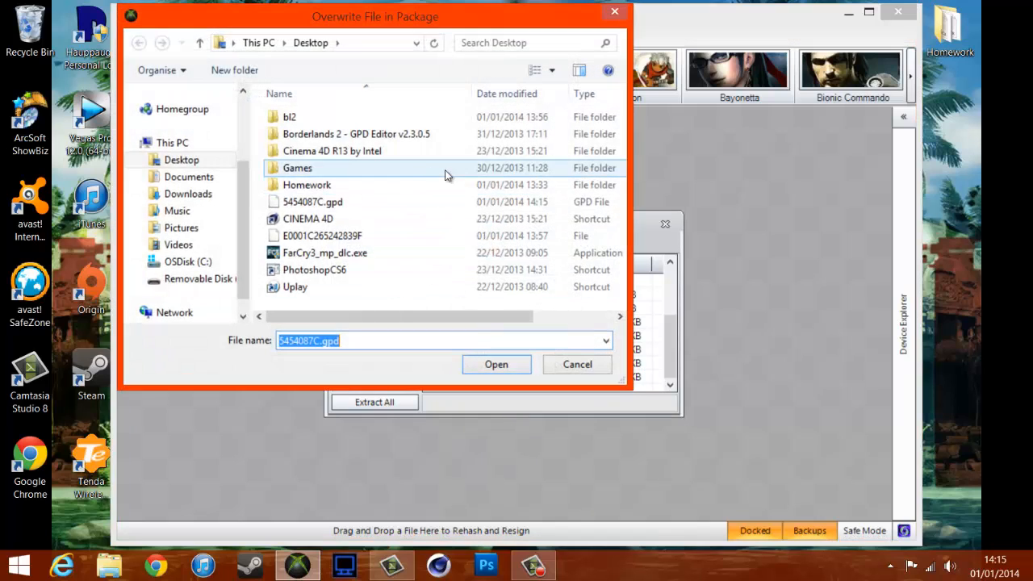
click(495, 364)
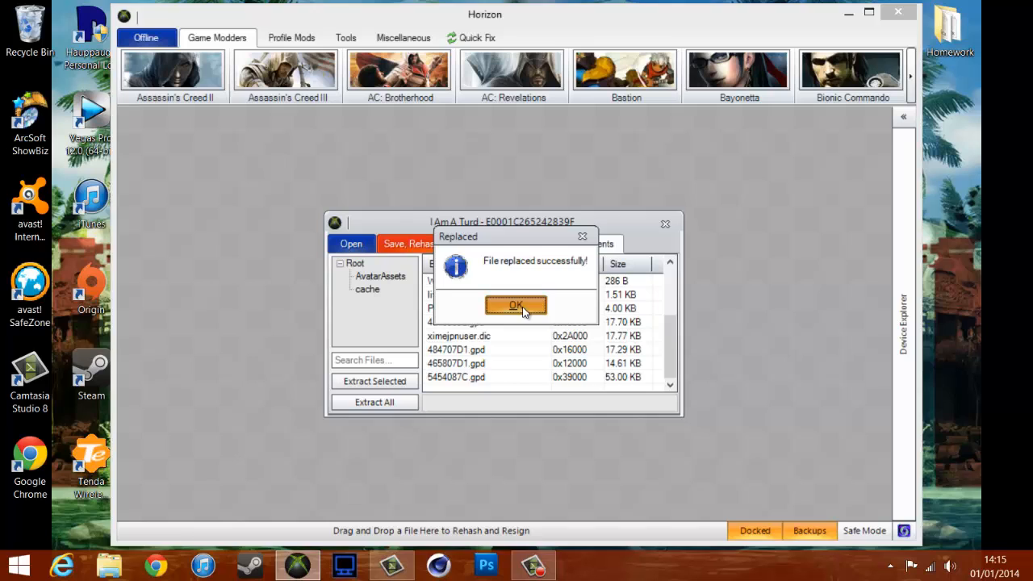
click(515, 305)
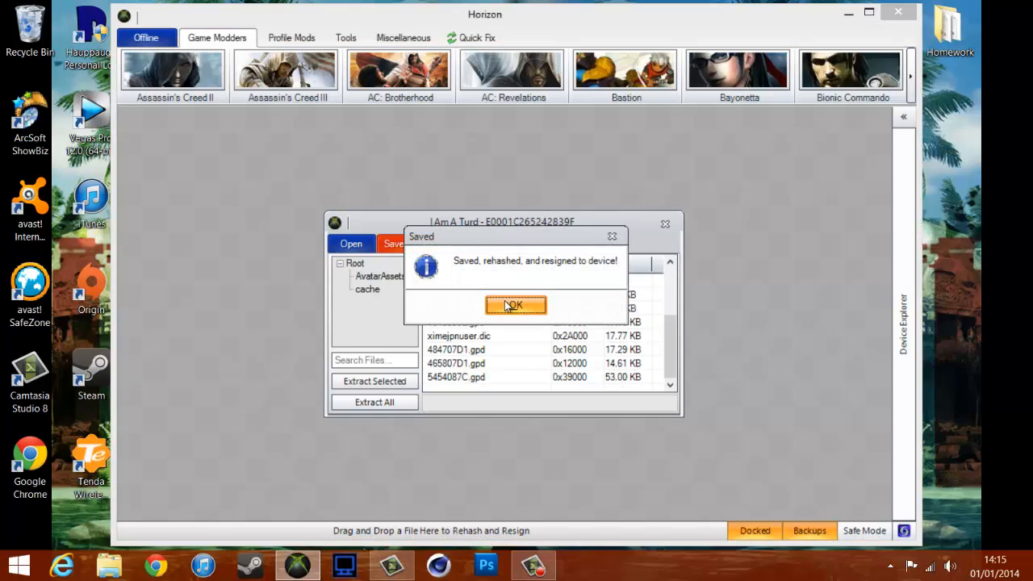
click(515, 305)
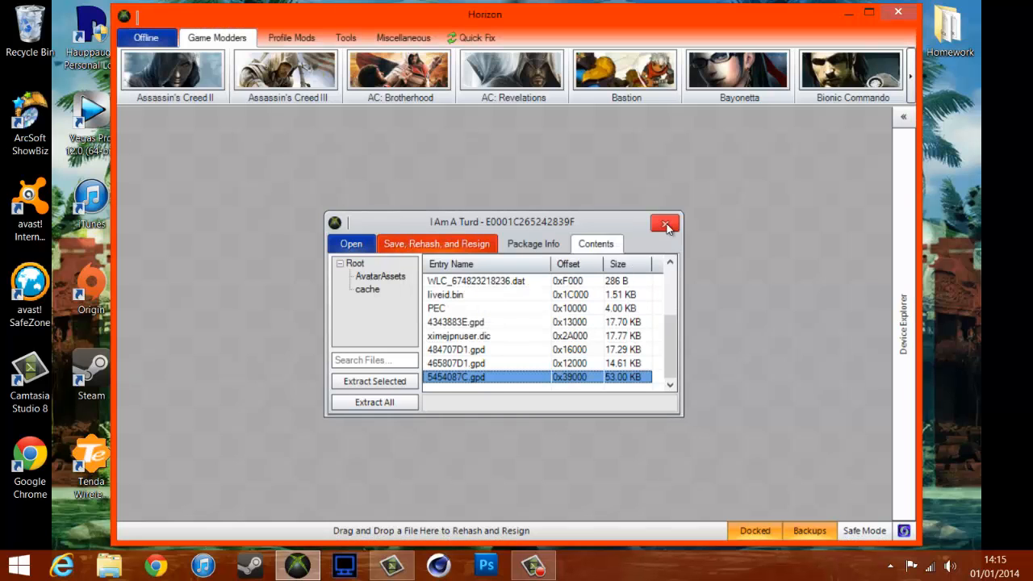
click(664, 223)
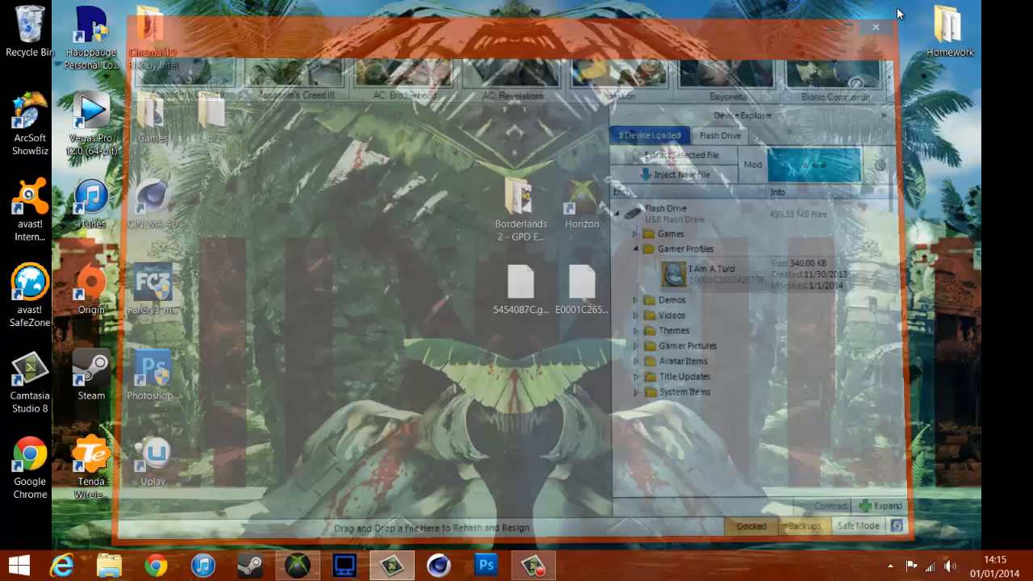
- Close Horizon and expand the system tray's hidden icons
click(874, 27)
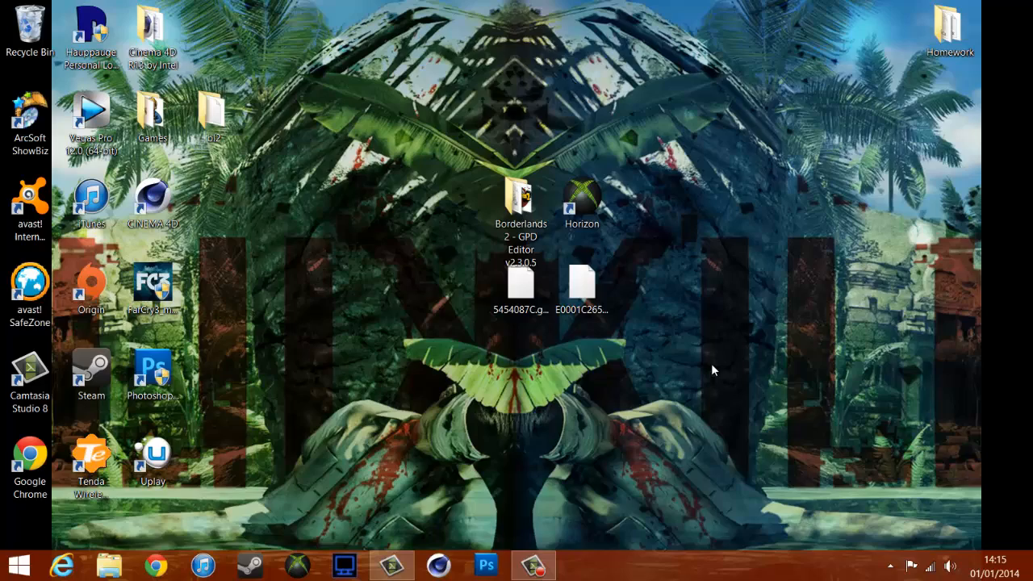
click(890, 565)
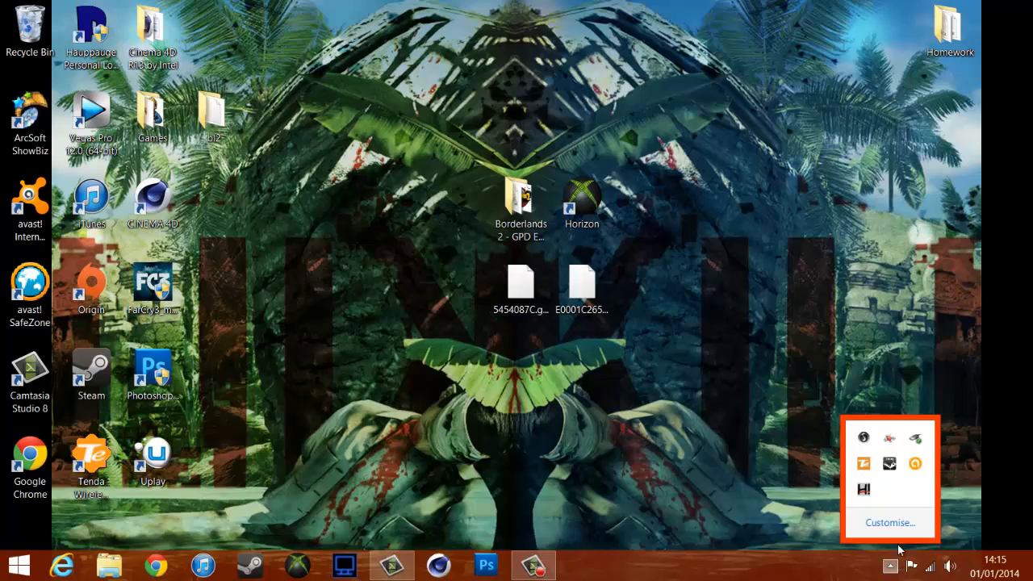